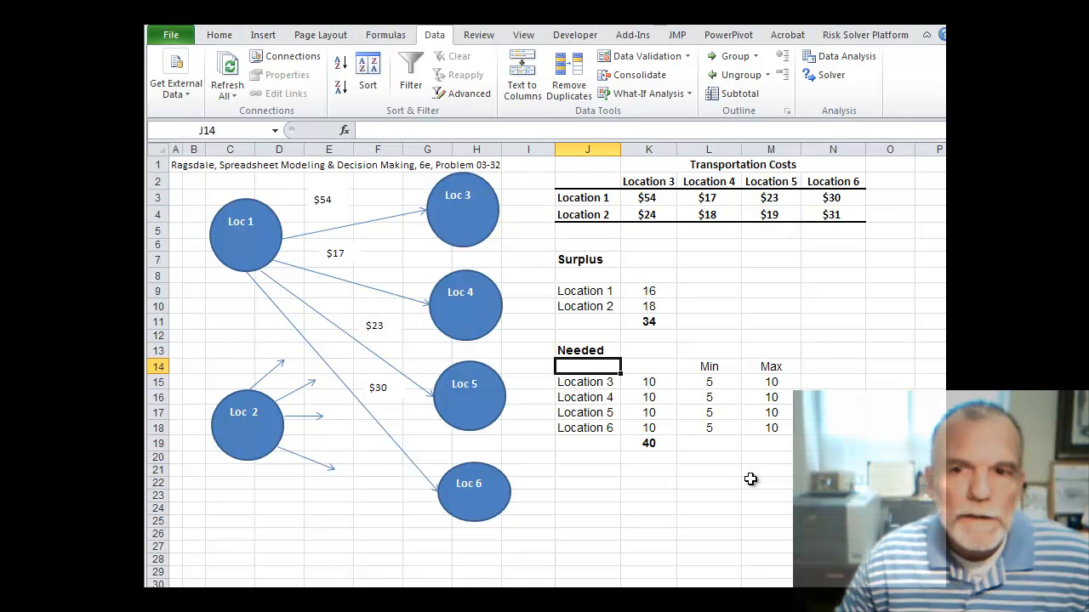
mouse_move(612, 242)
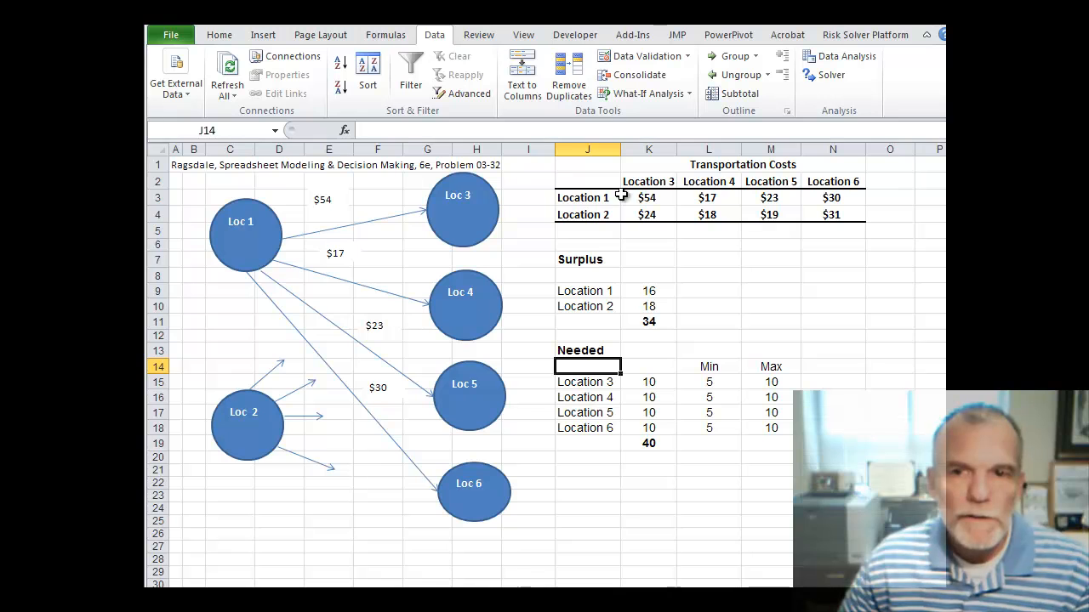
mouse_move(602, 307)
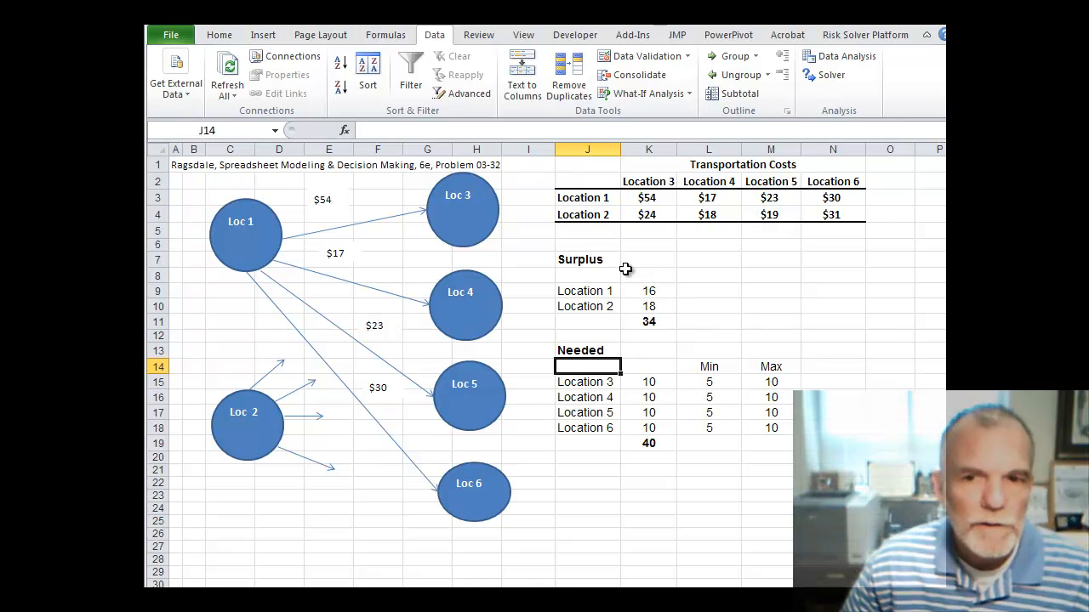
mouse_move(669, 313)
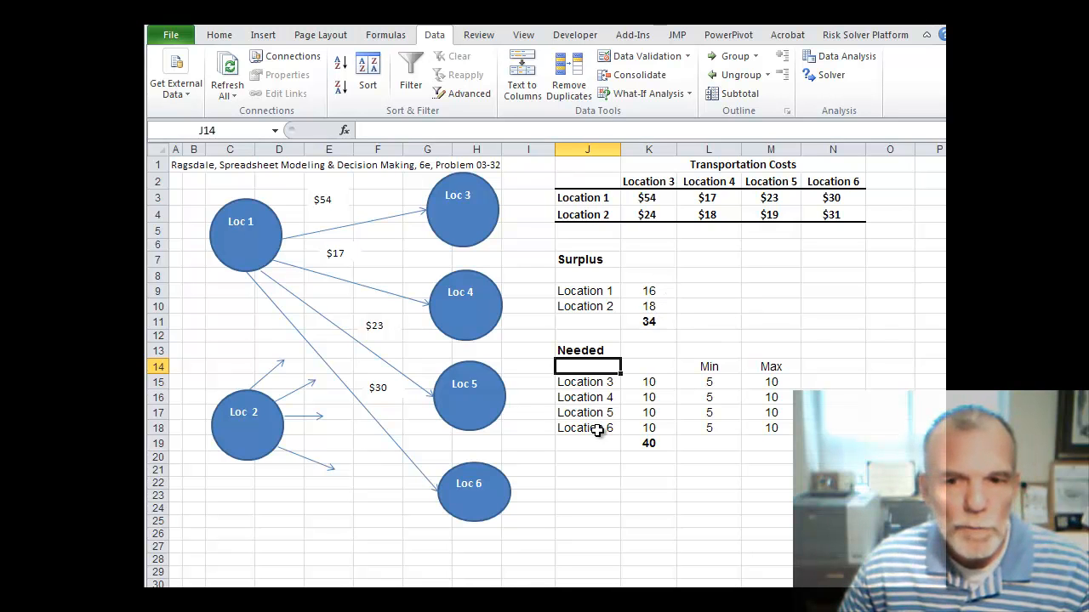
mouse_move(660, 441)
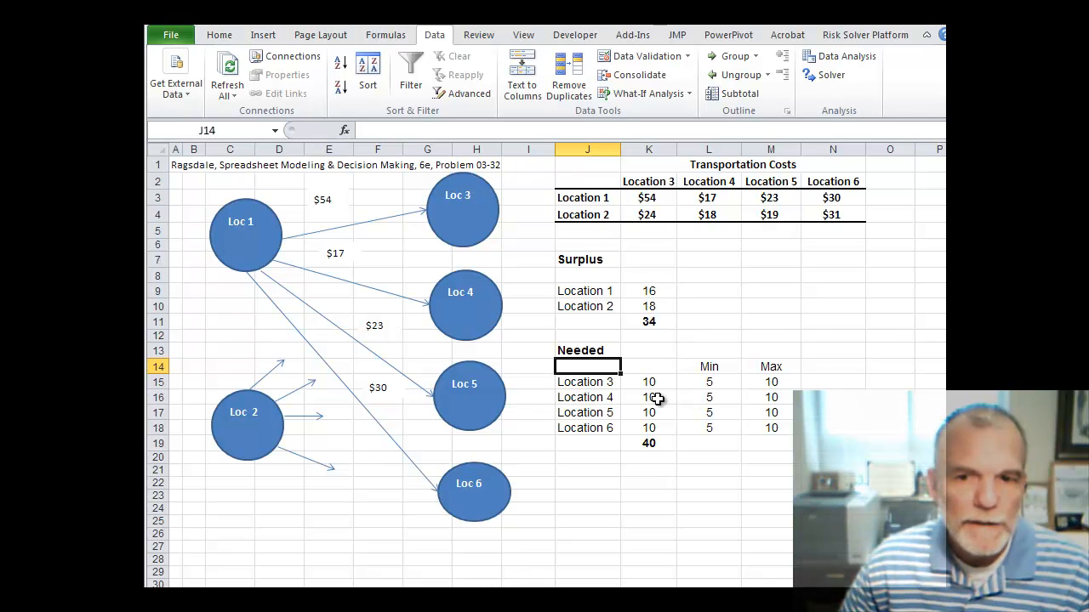
mouse_move(694, 409)
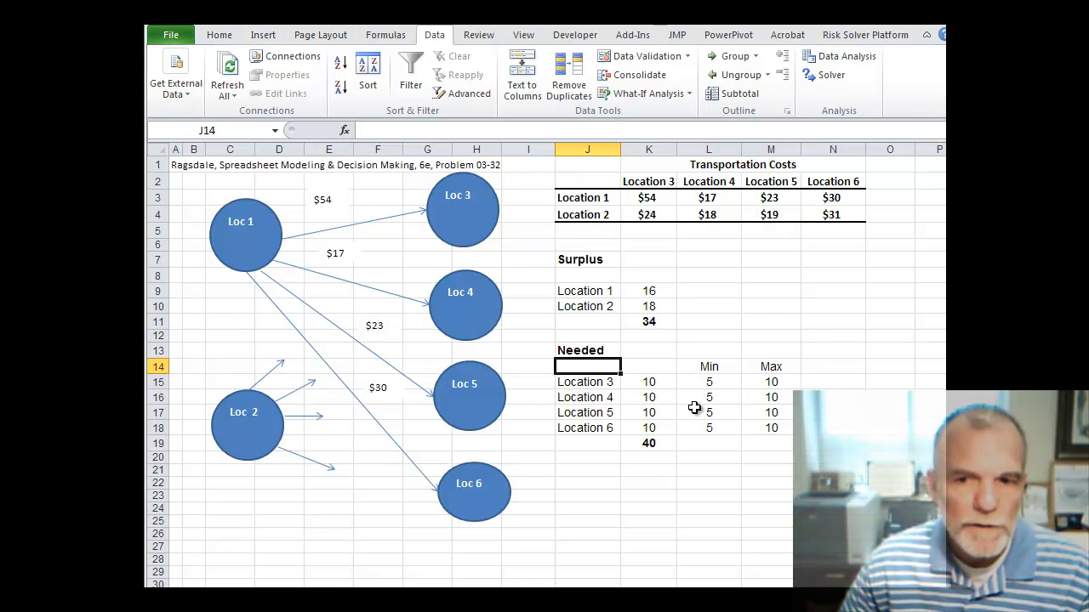
mouse_move(696, 432)
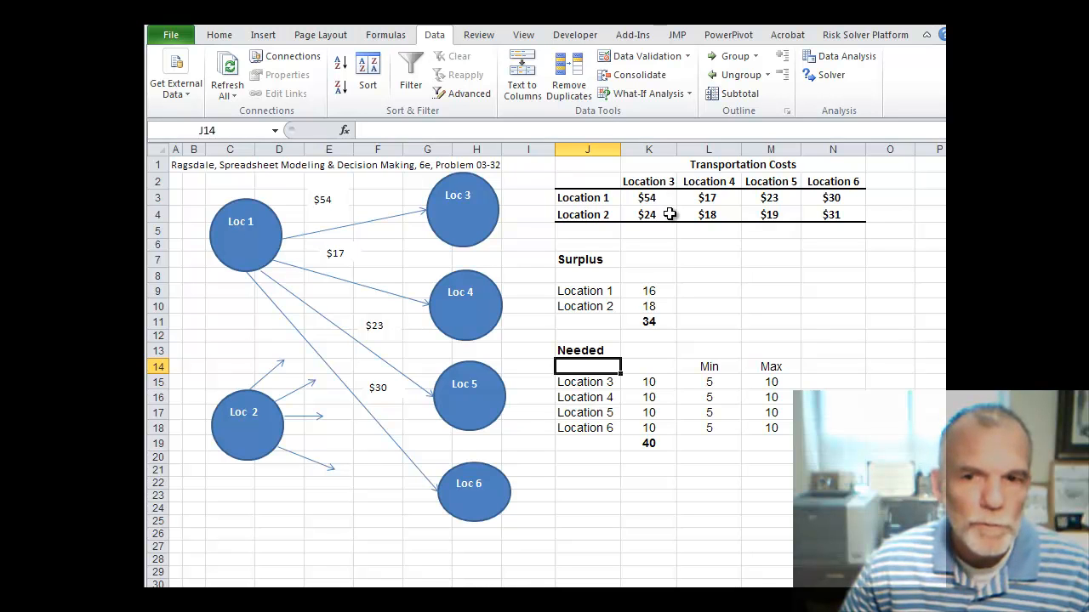
mouse_move(637, 198)
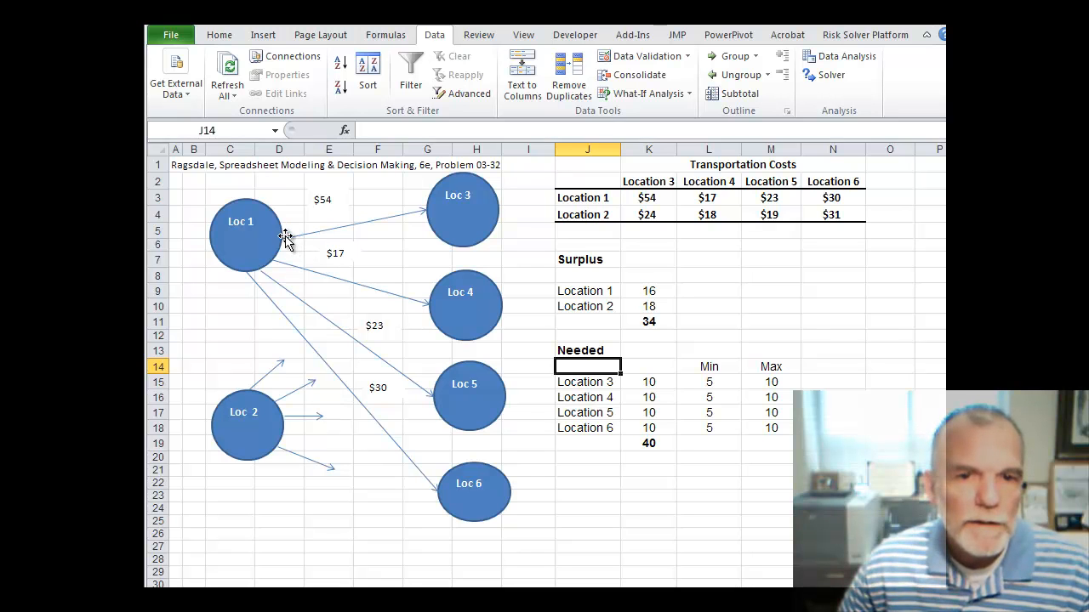
mouse_move(361, 231)
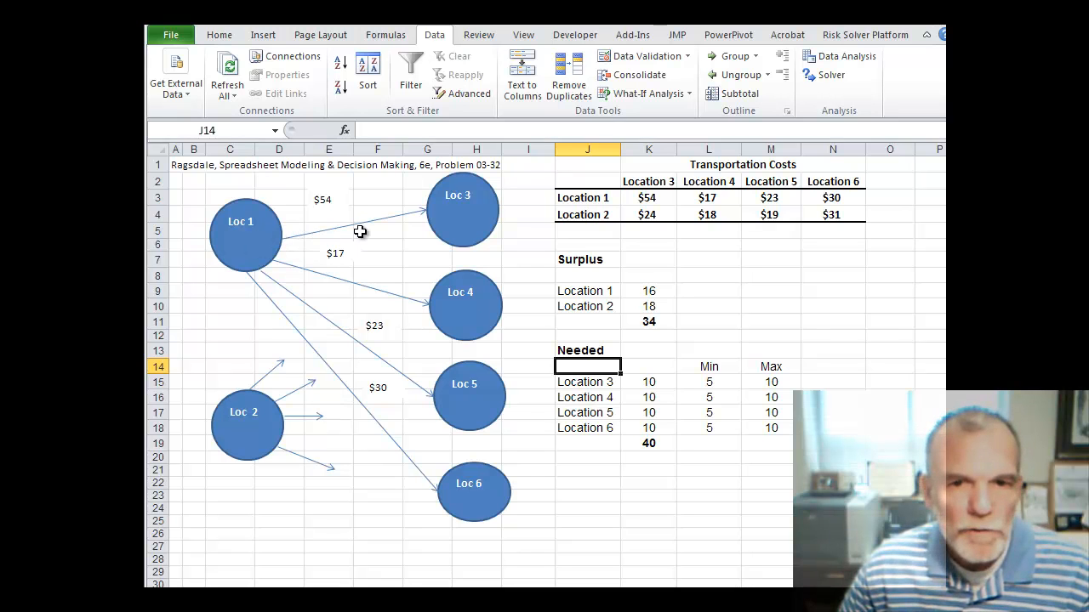
mouse_move(421, 225)
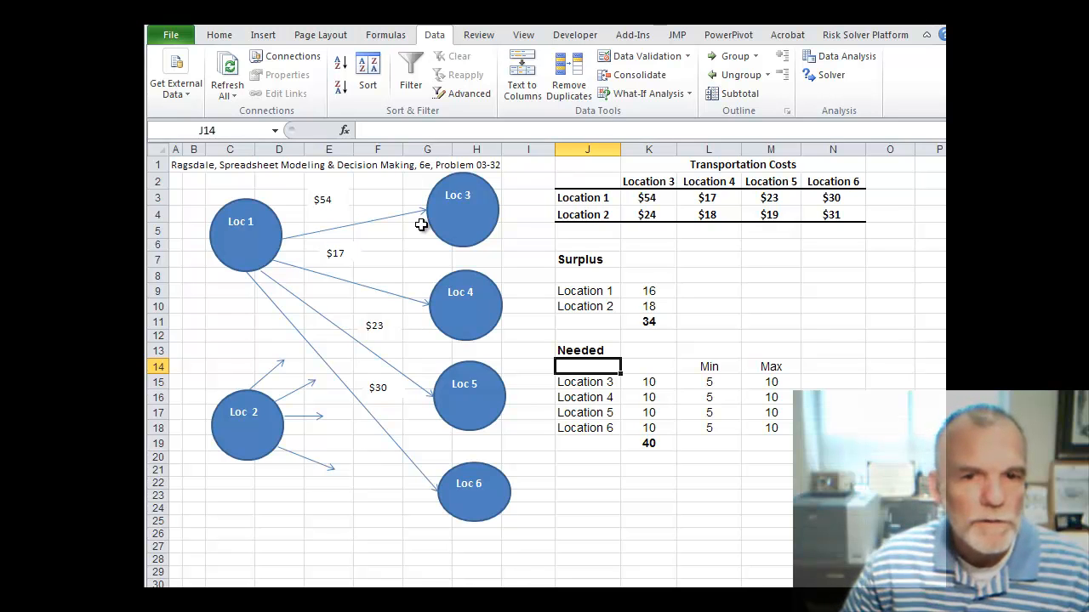
mouse_move(281, 246)
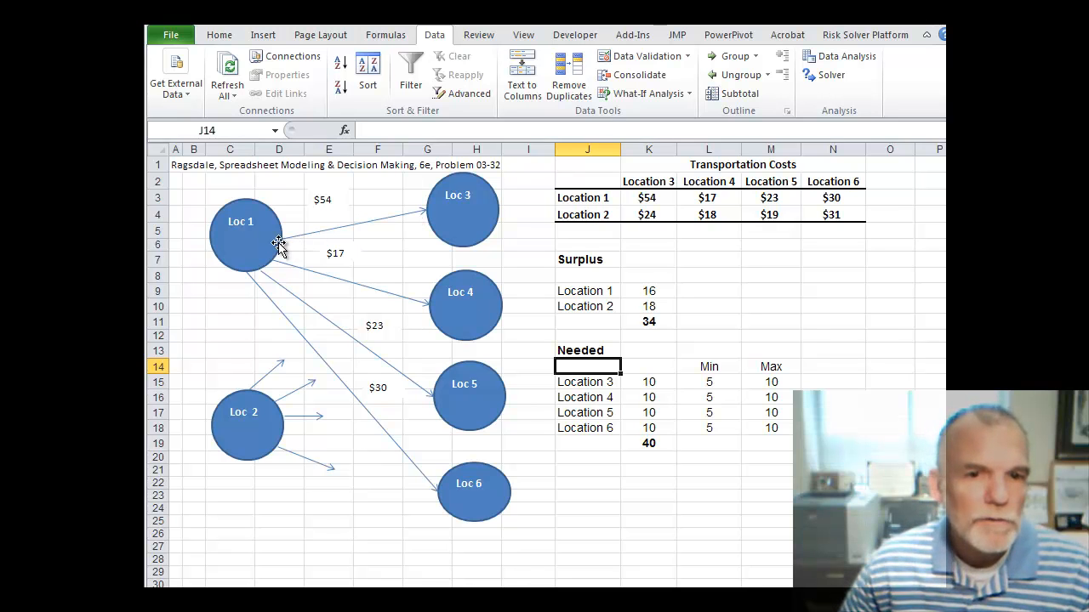
mouse_move(286, 253)
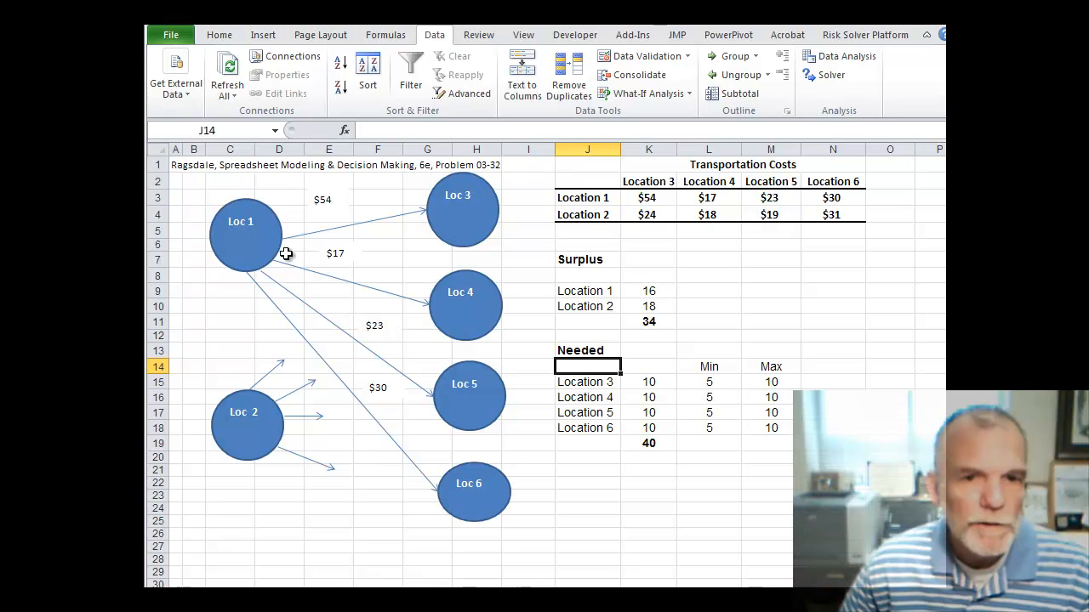
mouse_move(456, 330)
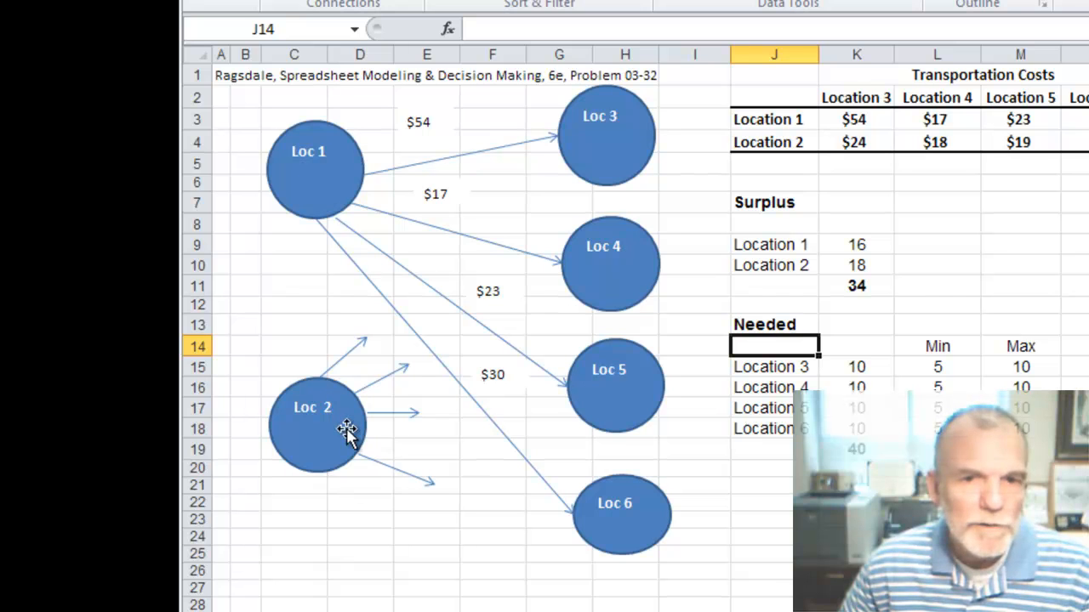
mouse_move(342, 456)
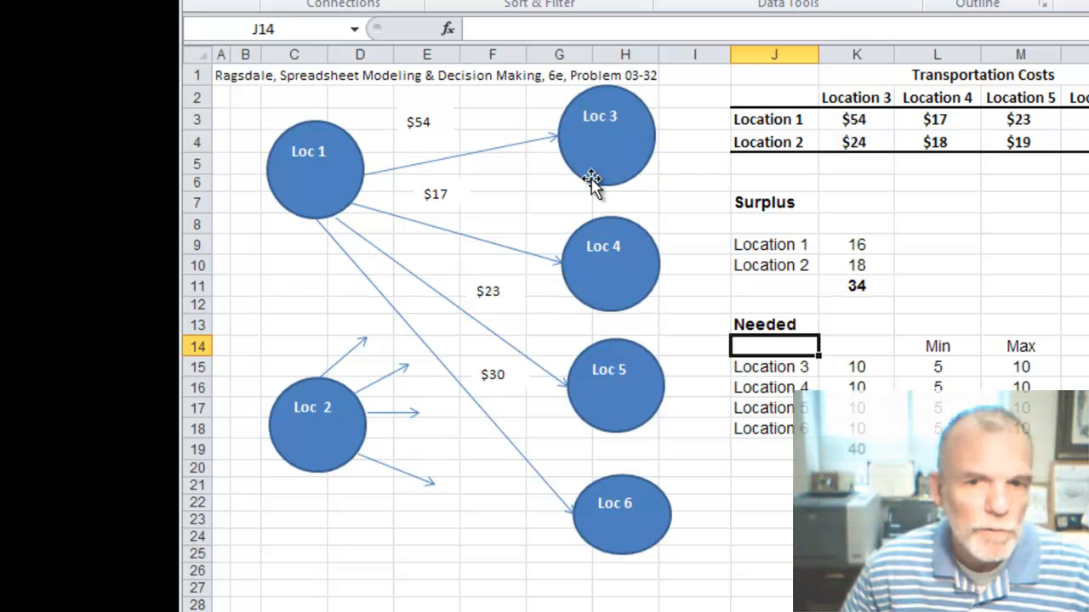
mouse_move(324, 358)
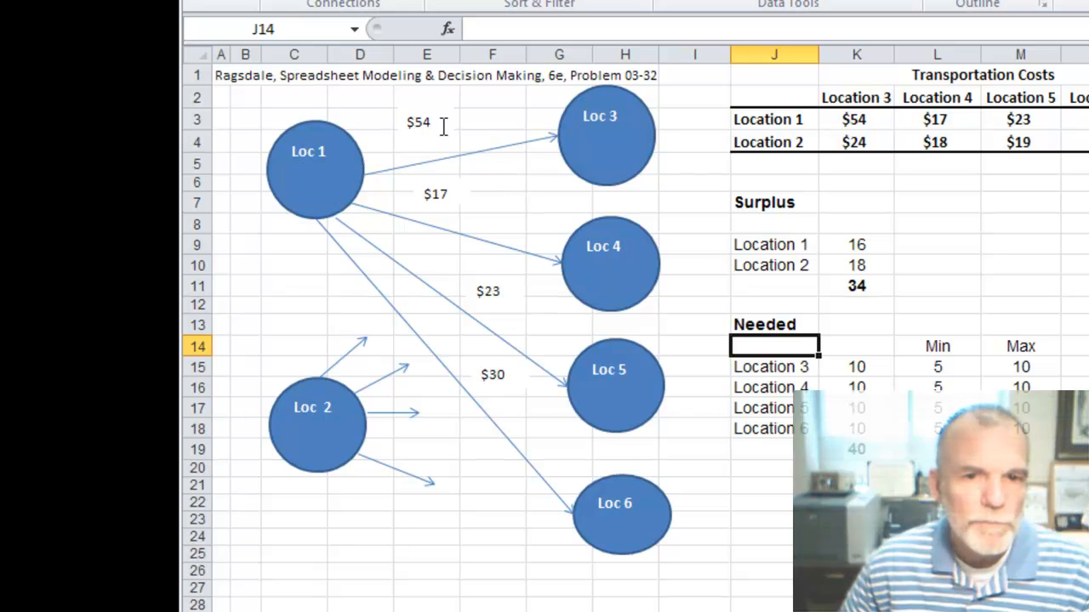
mouse_move(878, 143)
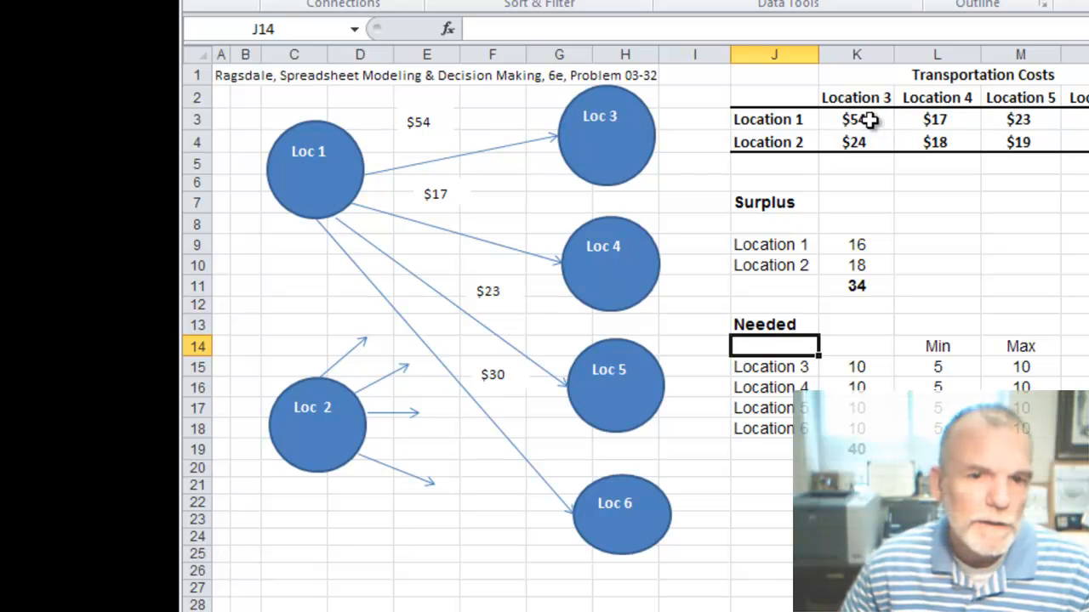
mouse_move(666, 416)
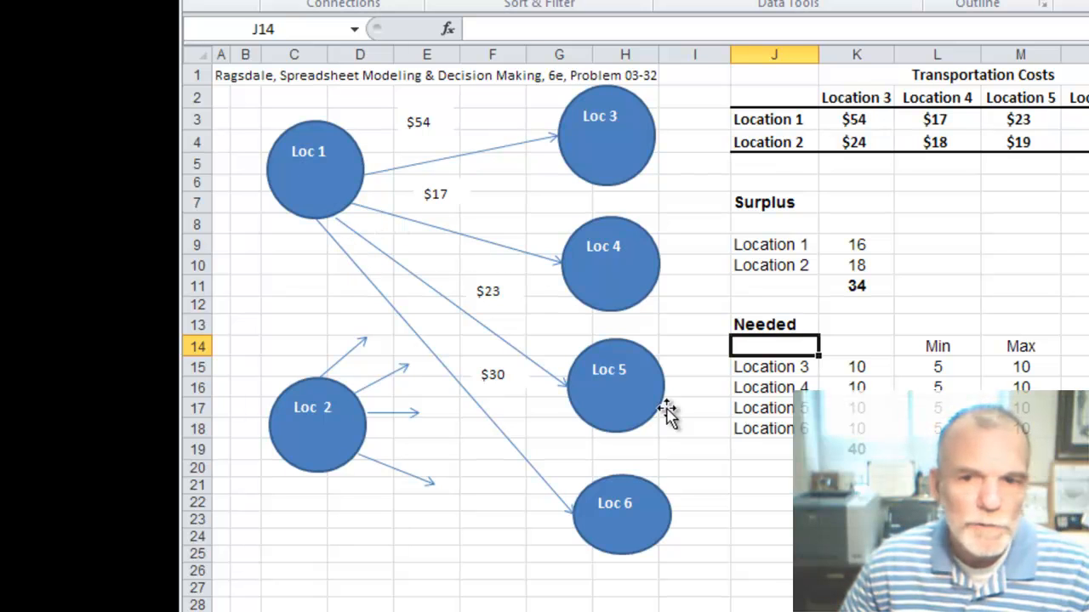
mouse_move(834, 246)
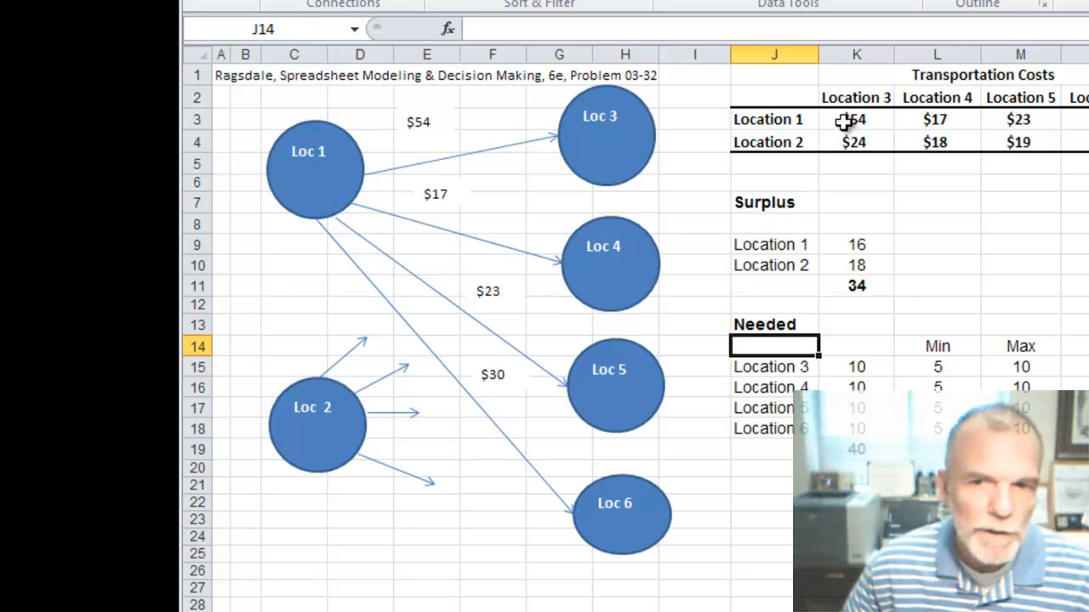
mouse_move(837, 143)
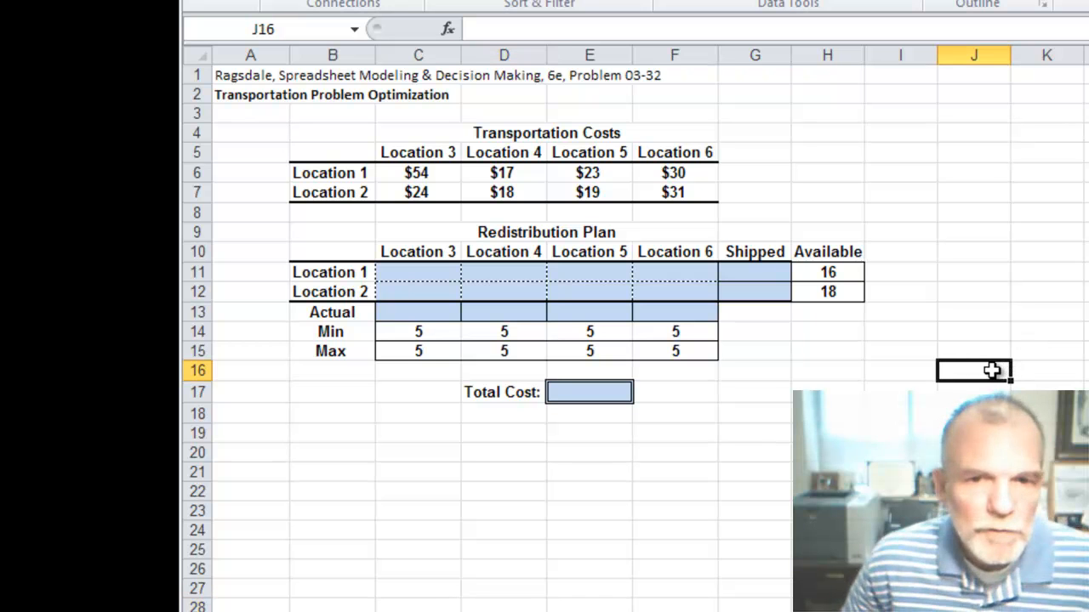
mouse_move(932, 340)
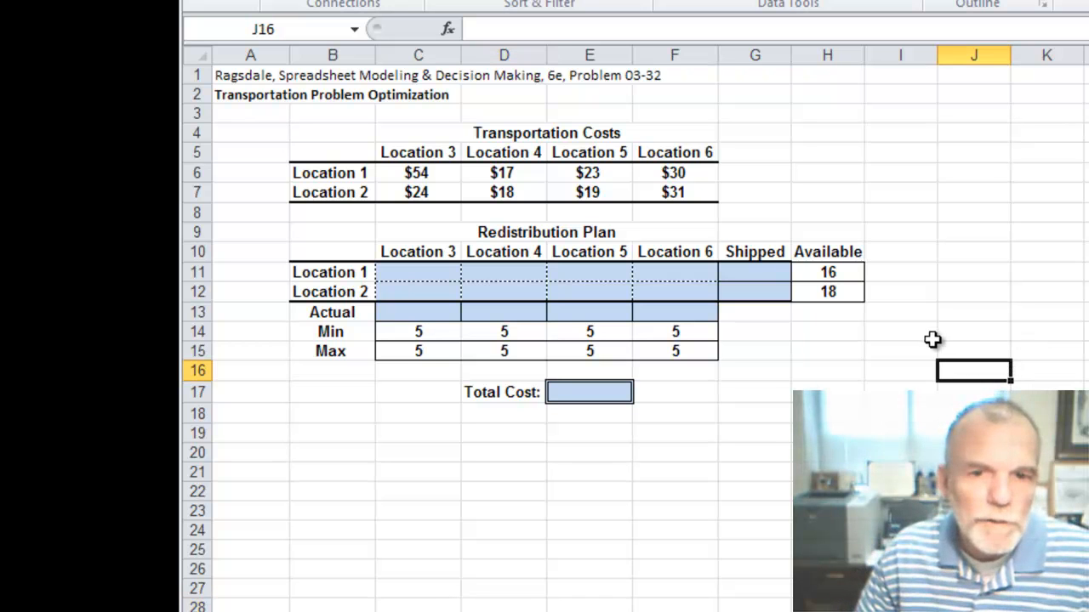
mouse_move(633, 197)
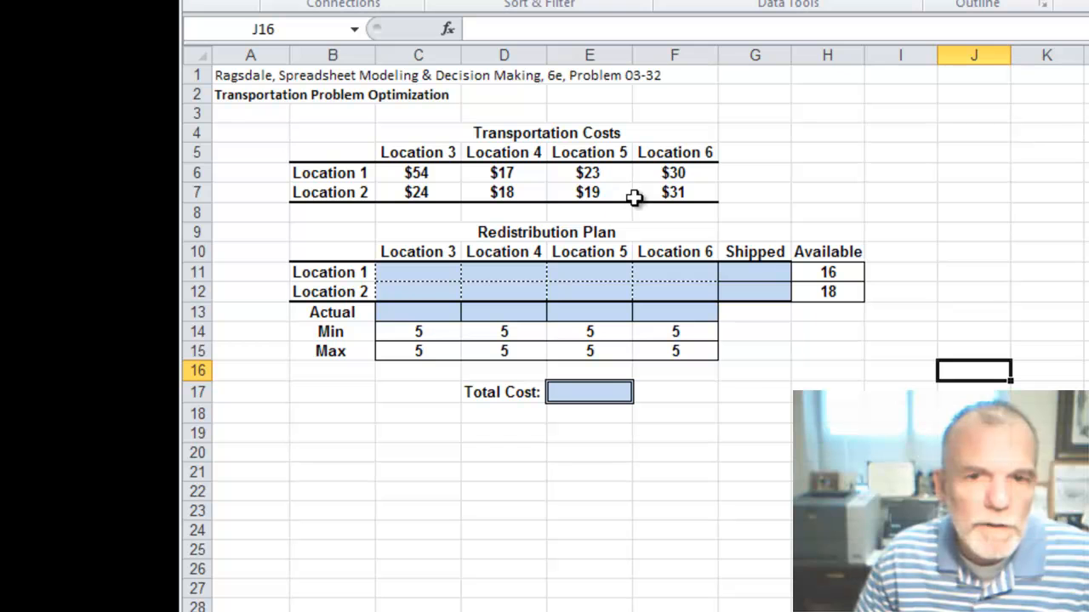
mouse_move(775, 340)
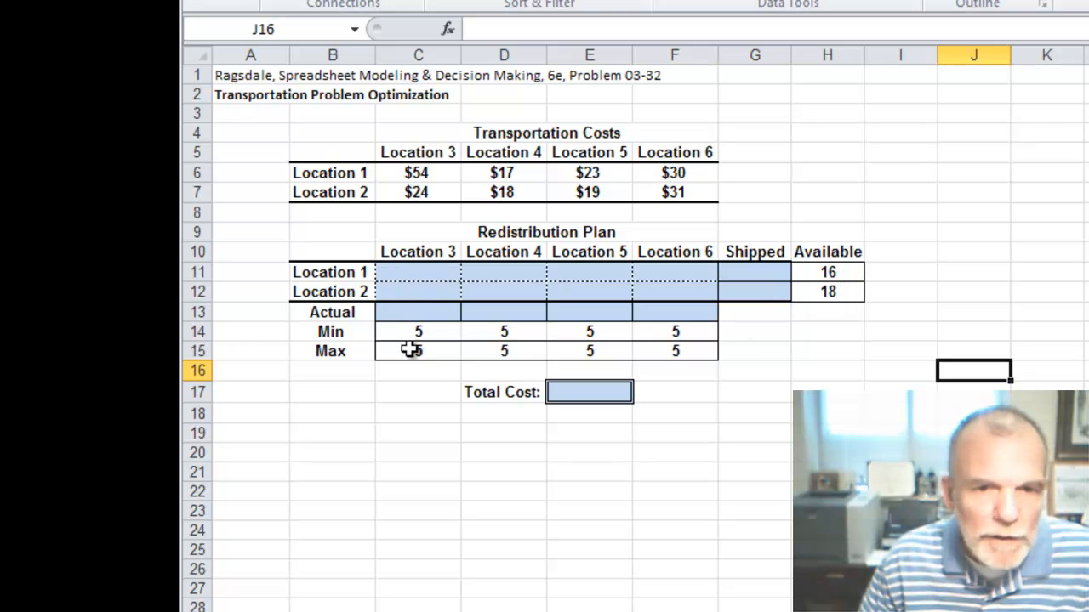
mouse_move(521, 358)
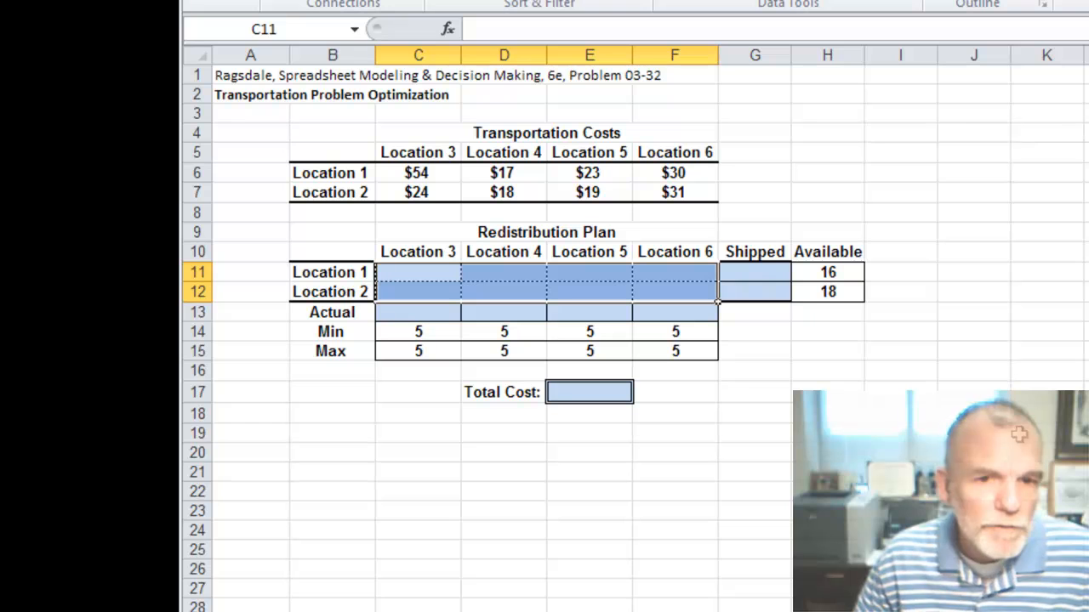
mouse_move(548, 81)
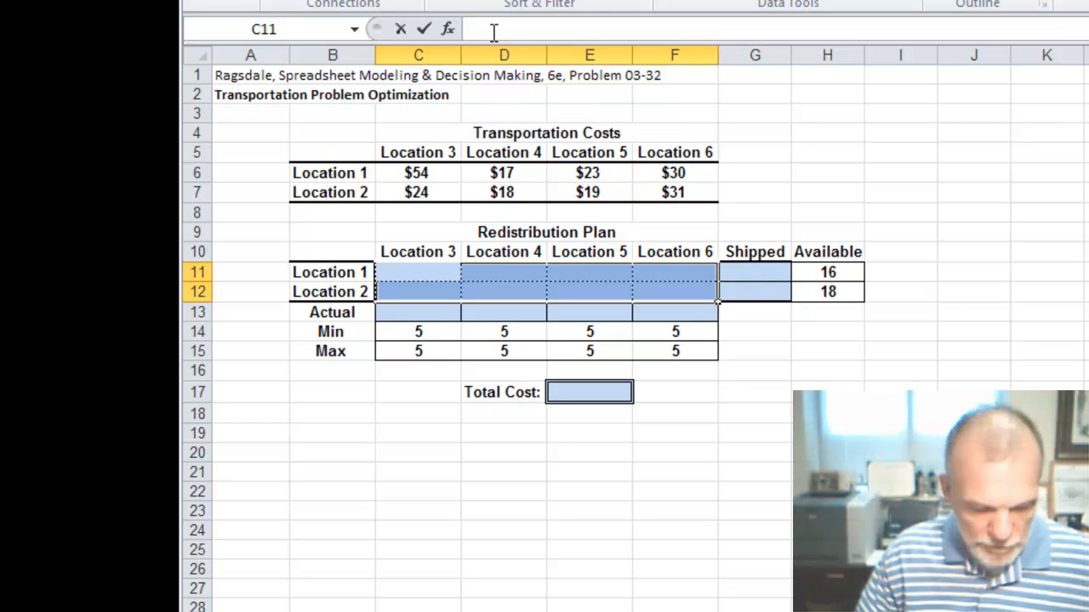
Enter 5 in all shipment cells C11:F12 as the starting guess
text(5)
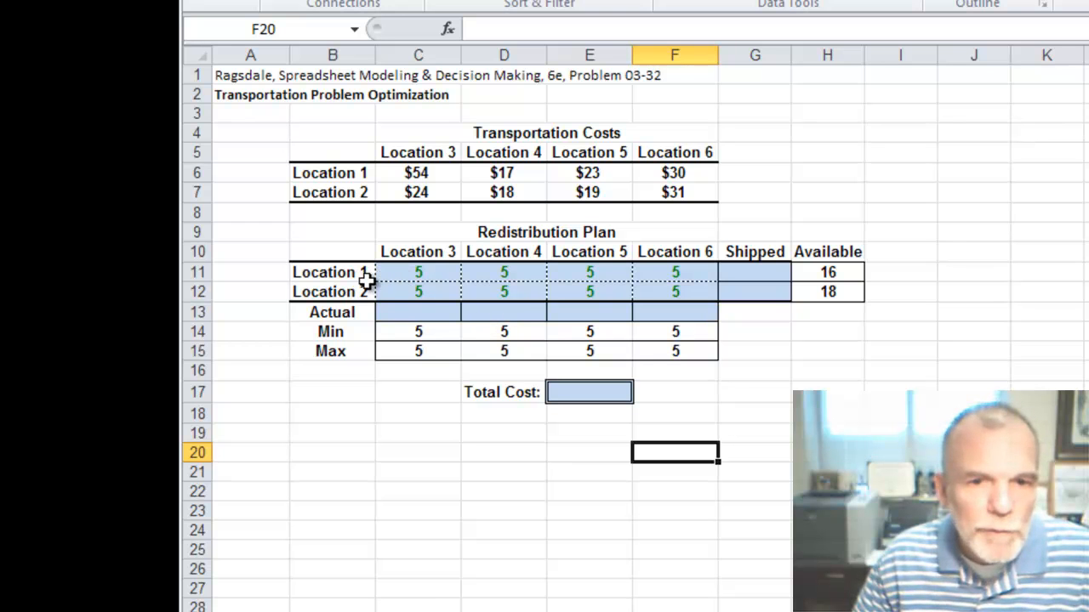
mouse_move(604, 275)
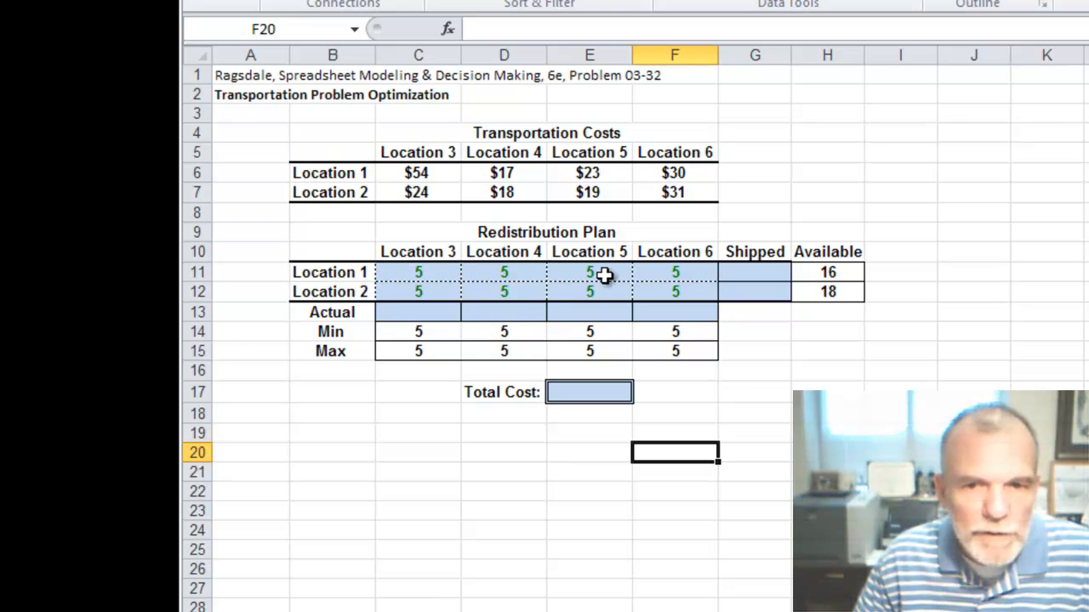
Total each origin's shipments in G11:G12 with =SUM(C11:F11), both showing 20
click(753, 272)
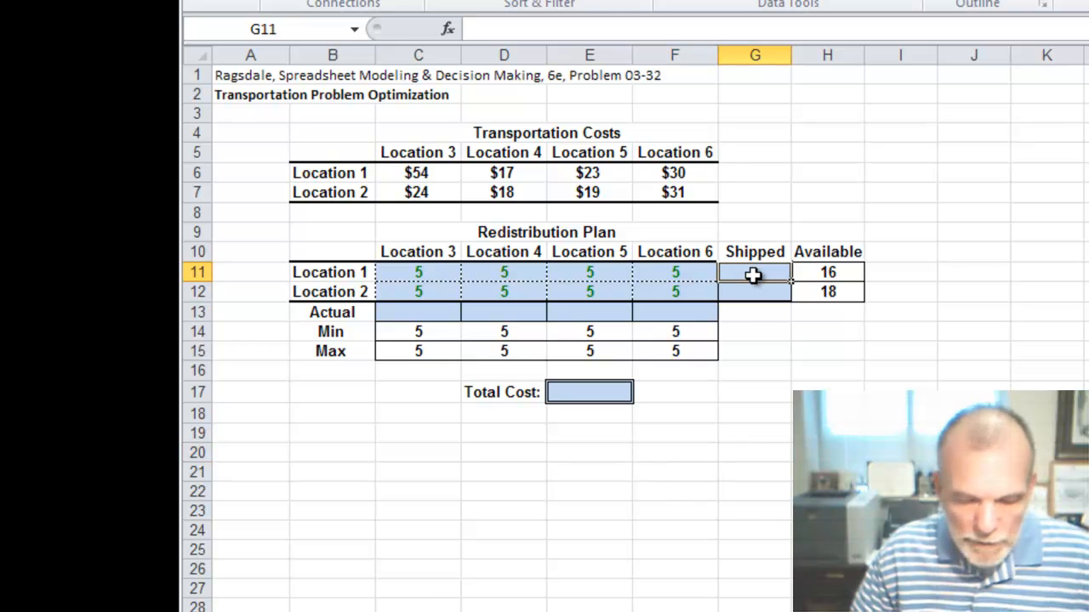
text(=sum)
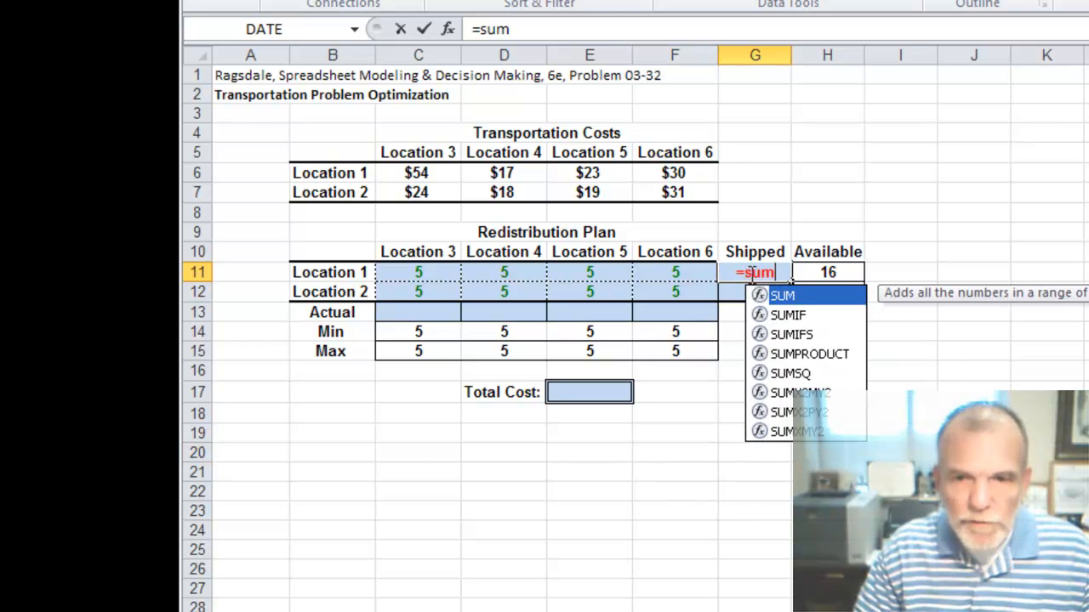
text((C11:F11)
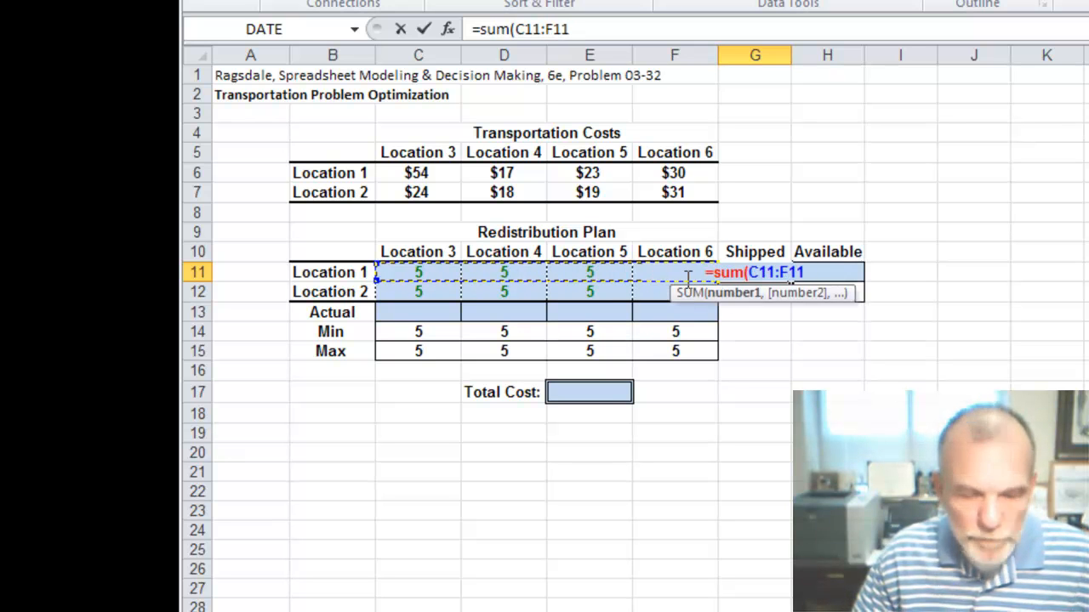
key(Enter)
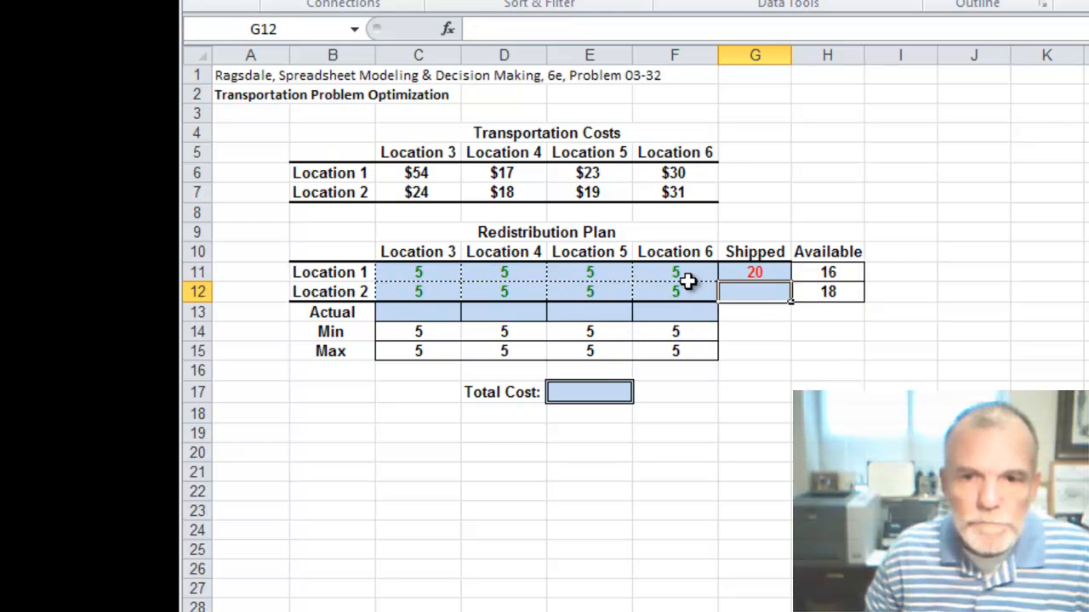
click(755, 272)
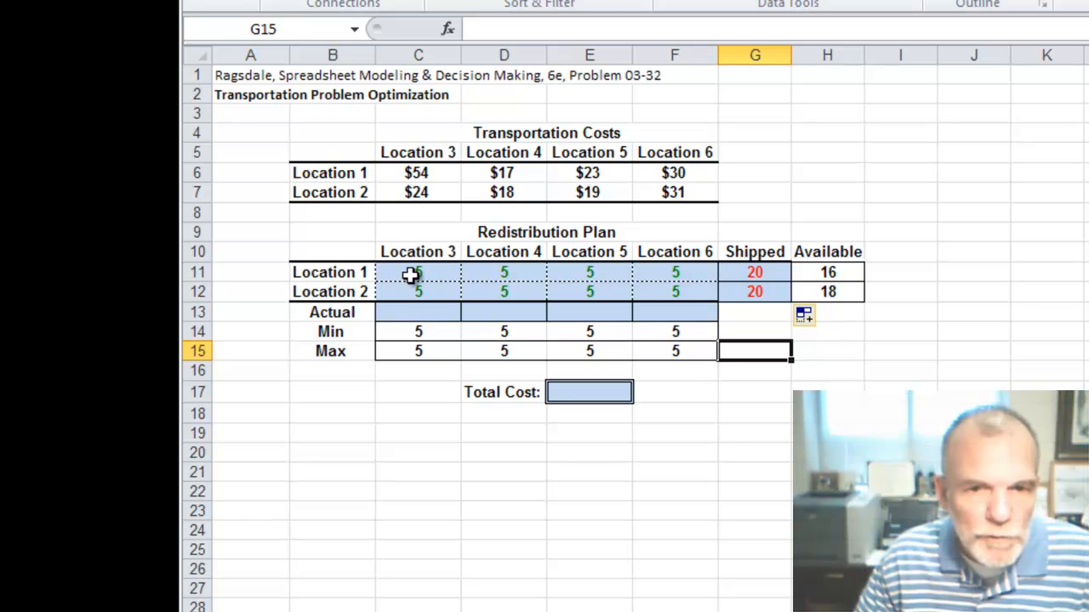
mouse_move(413, 308)
text(=)
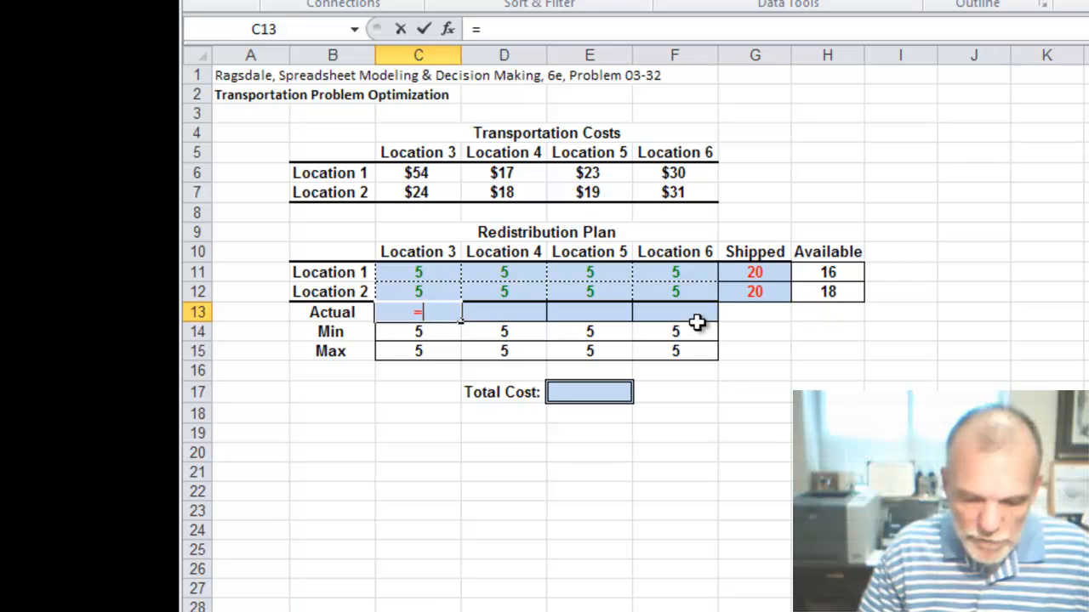
Sum each destination's shipments in C13:F13 with =SUM(C11:C12), all showing 10
text(sum)
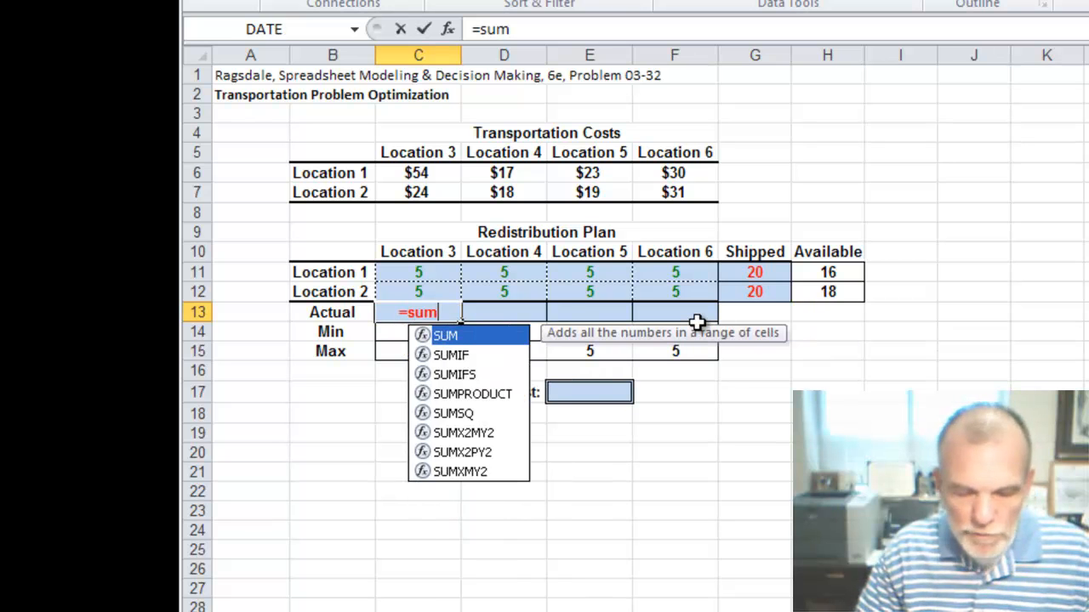
text(()
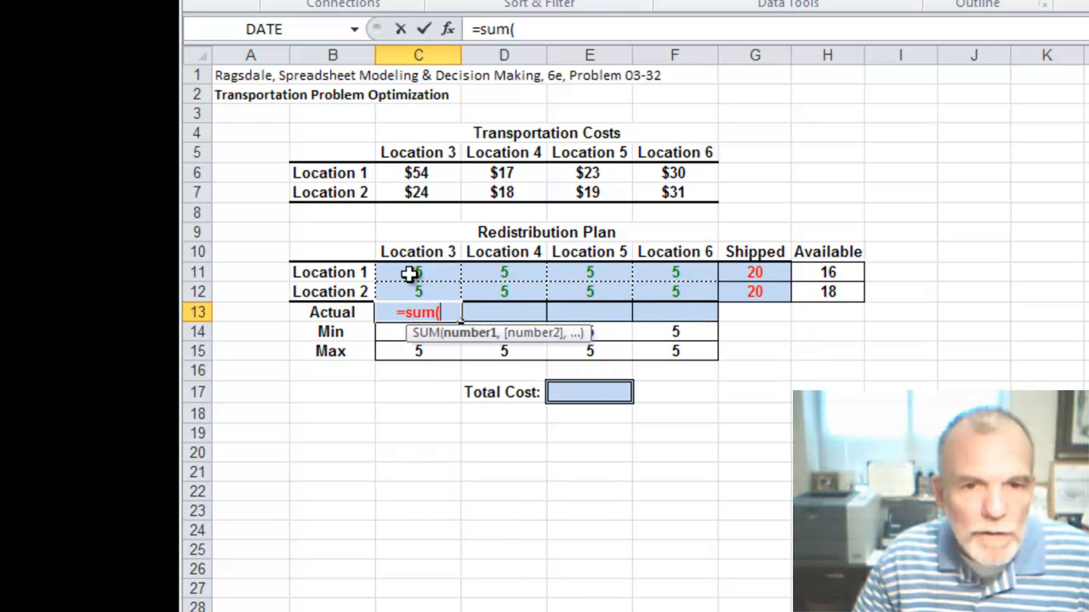
drag(418, 272, 418, 292)
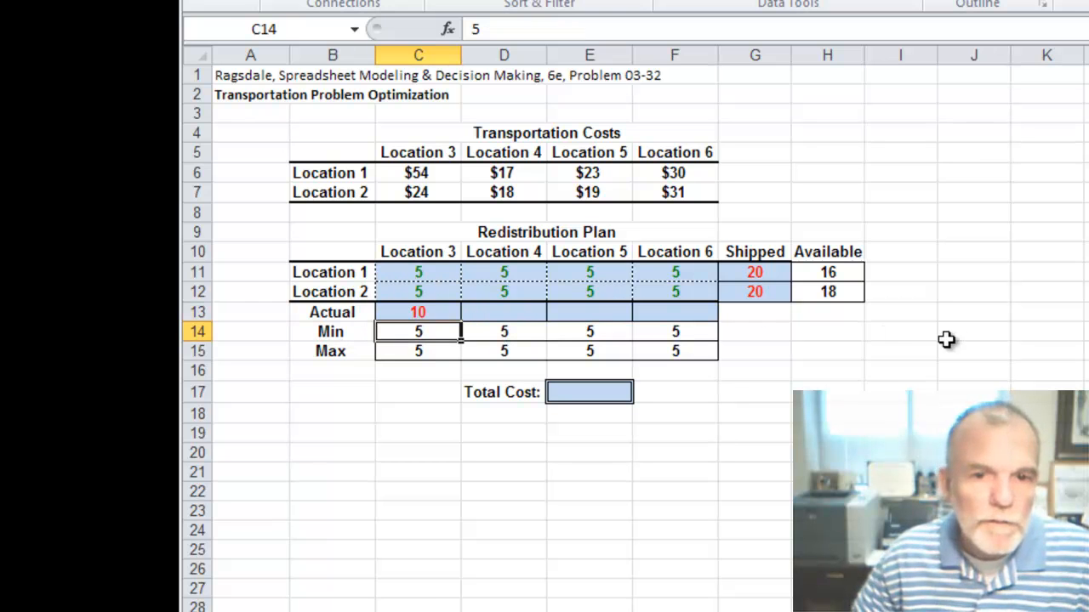
click(419, 312)
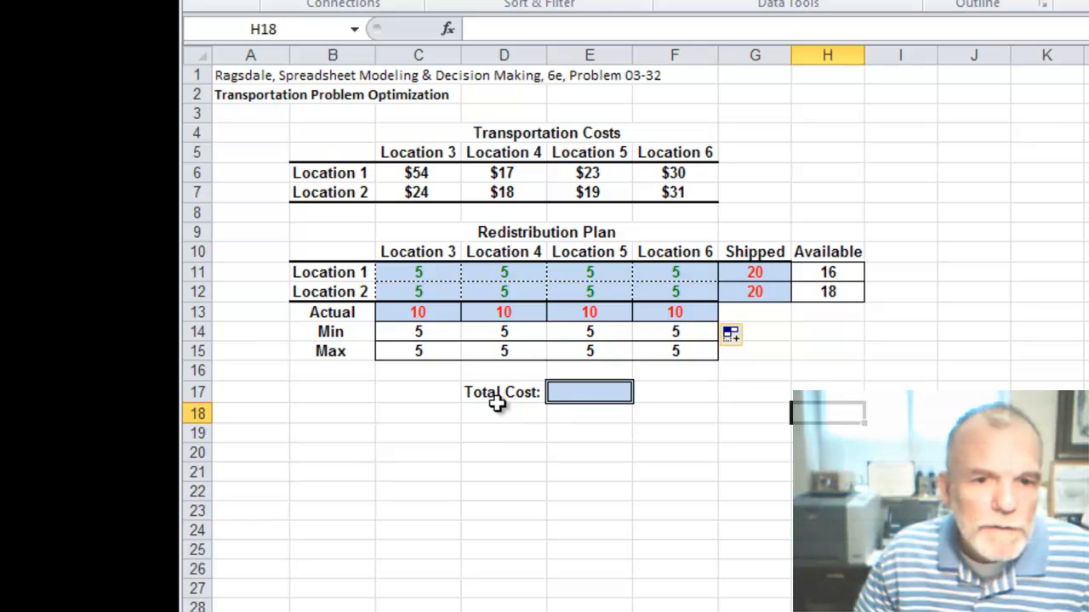
drag(418, 350, 503, 350)
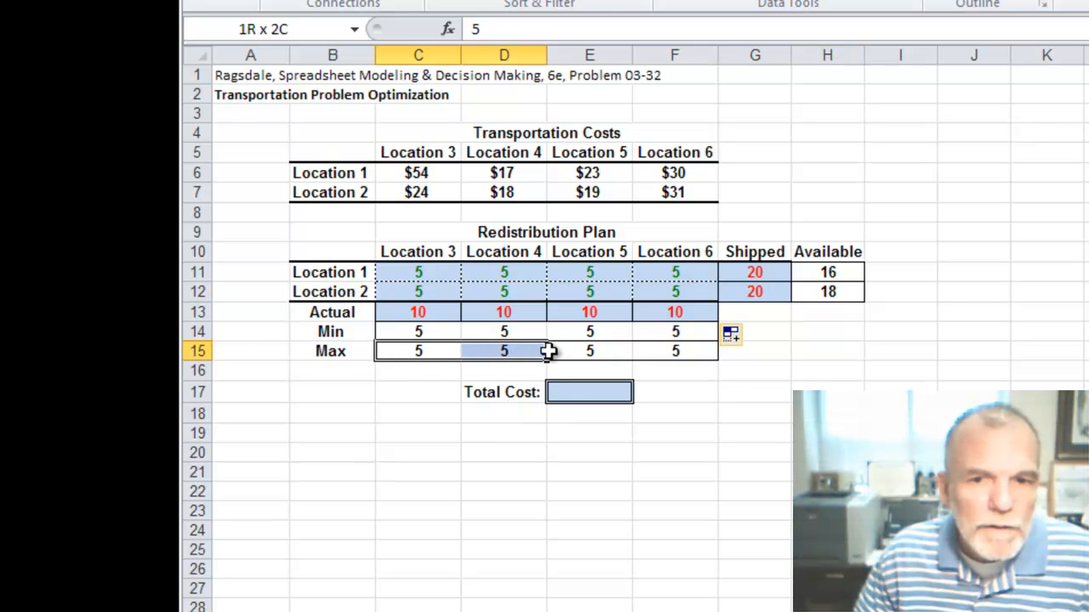
Raise the Max limit in C15:F15 from 5 to 10 for all four destinations
text(1)
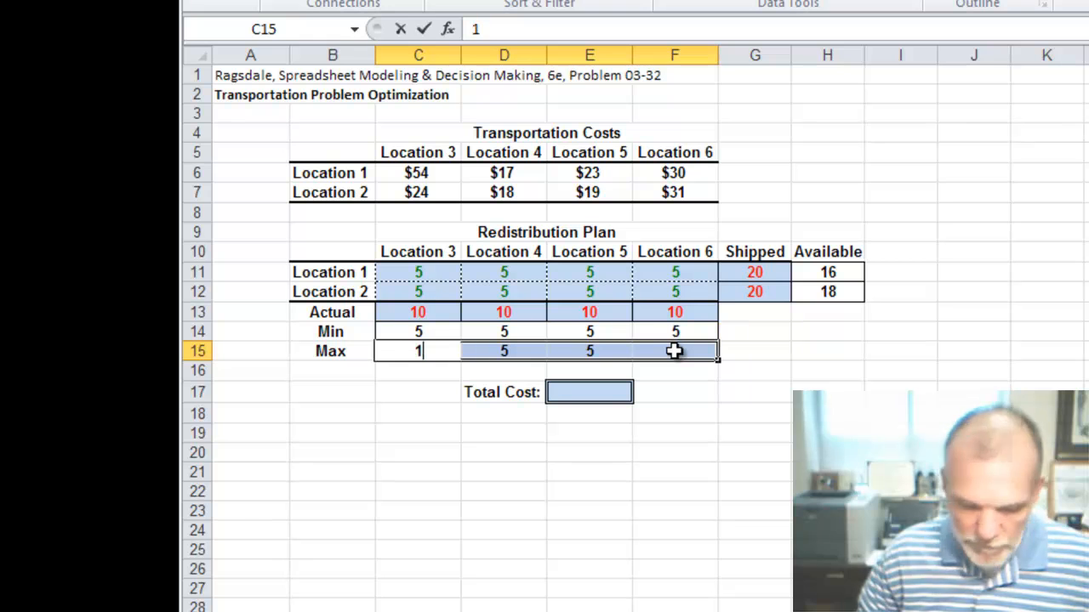
text(0)
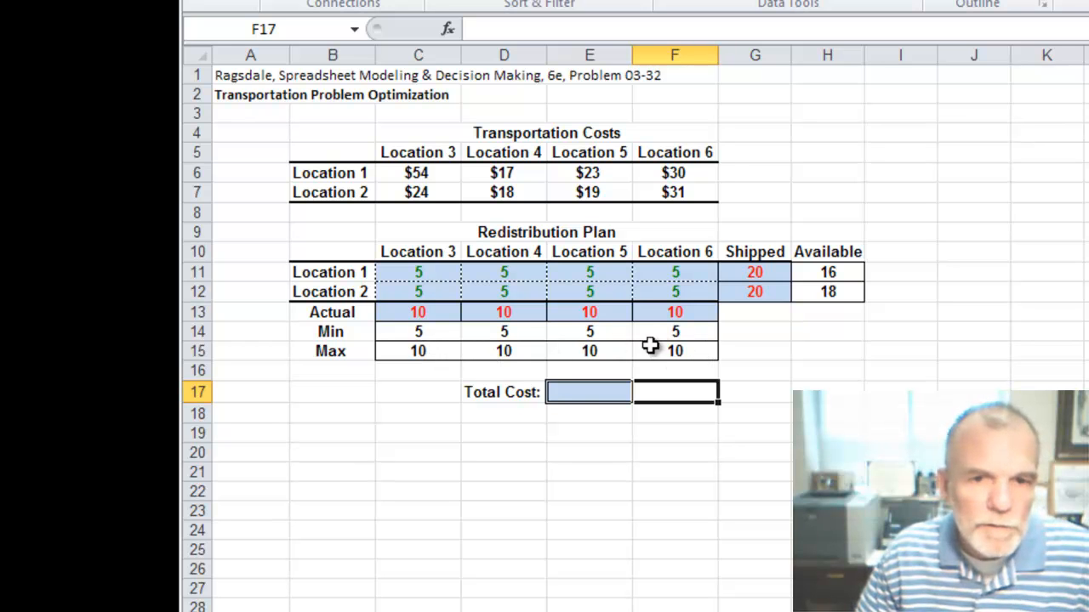
mouse_move(551, 420)
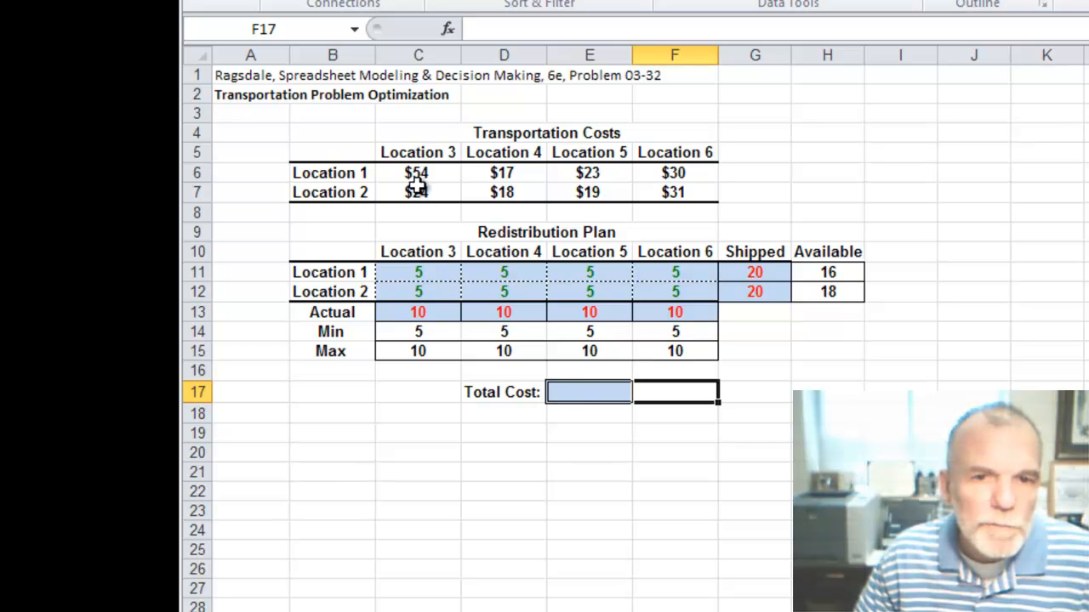
Review the cost and shipment cells, then start a SUMPRODUCT formula in Total Cost cell E17
click(418, 272)
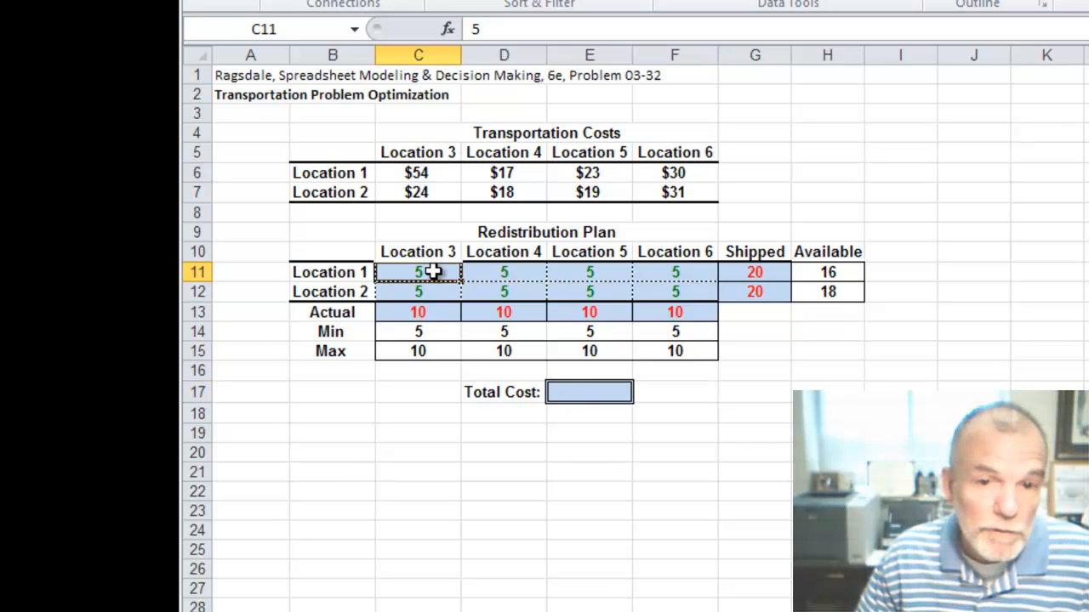
click(419, 192)
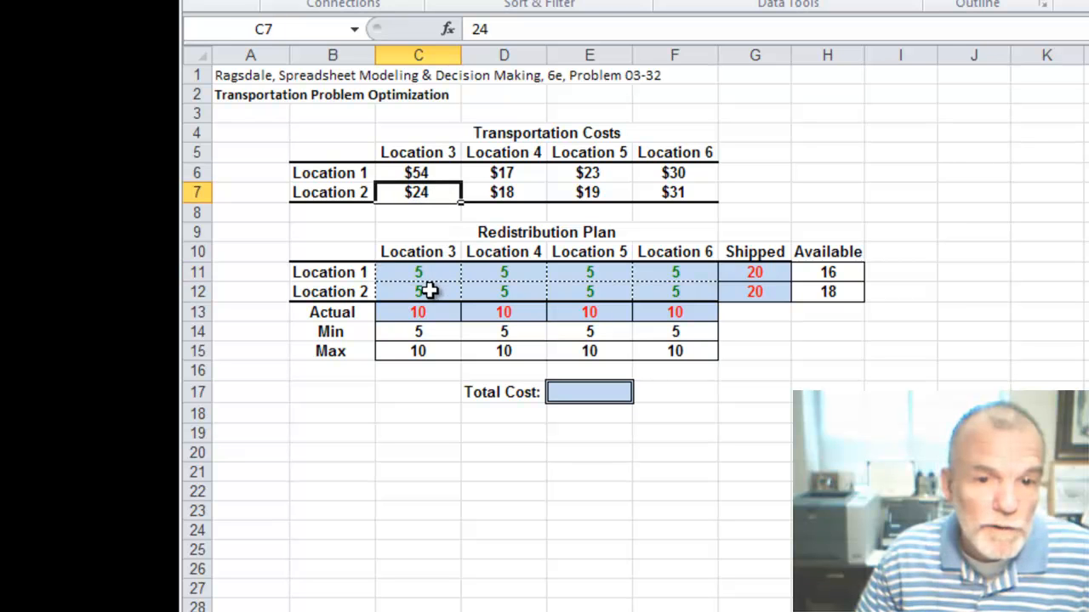
click(418, 291)
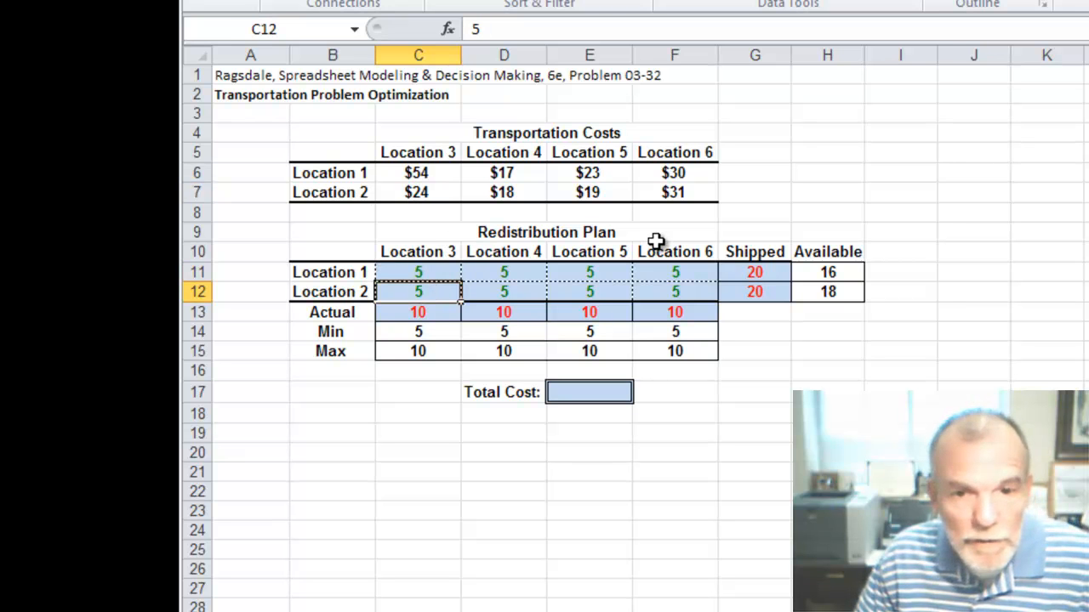
click(589, 391)
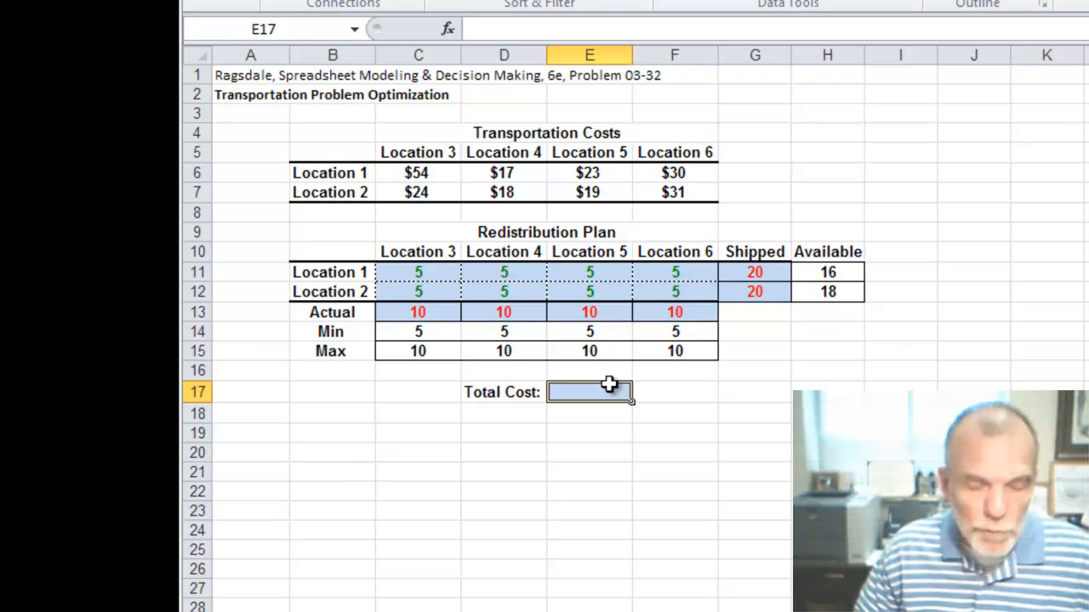
text(=sumpr)
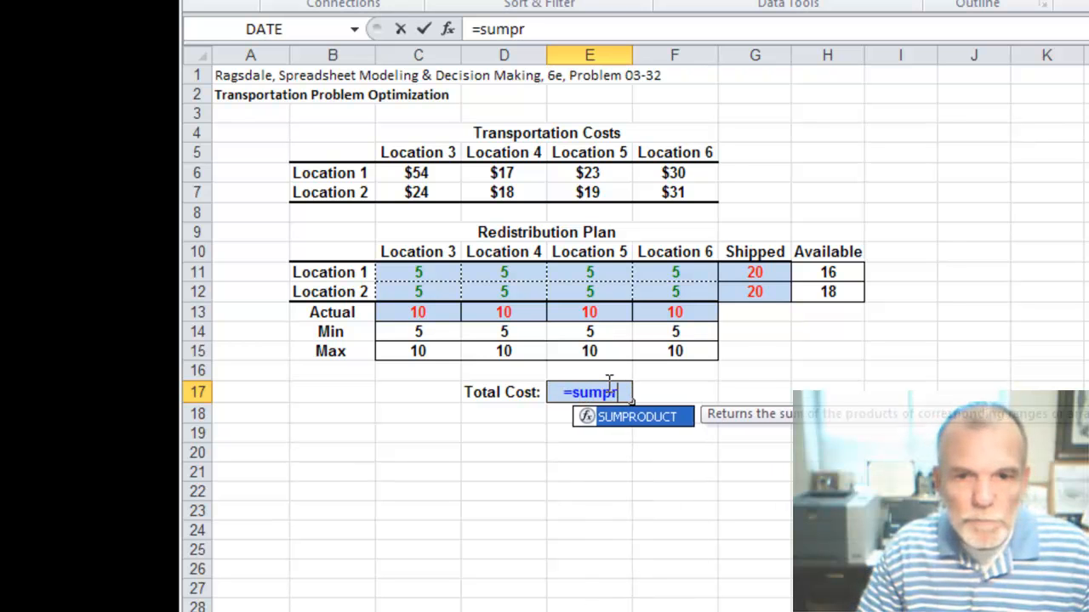
text(oduct()
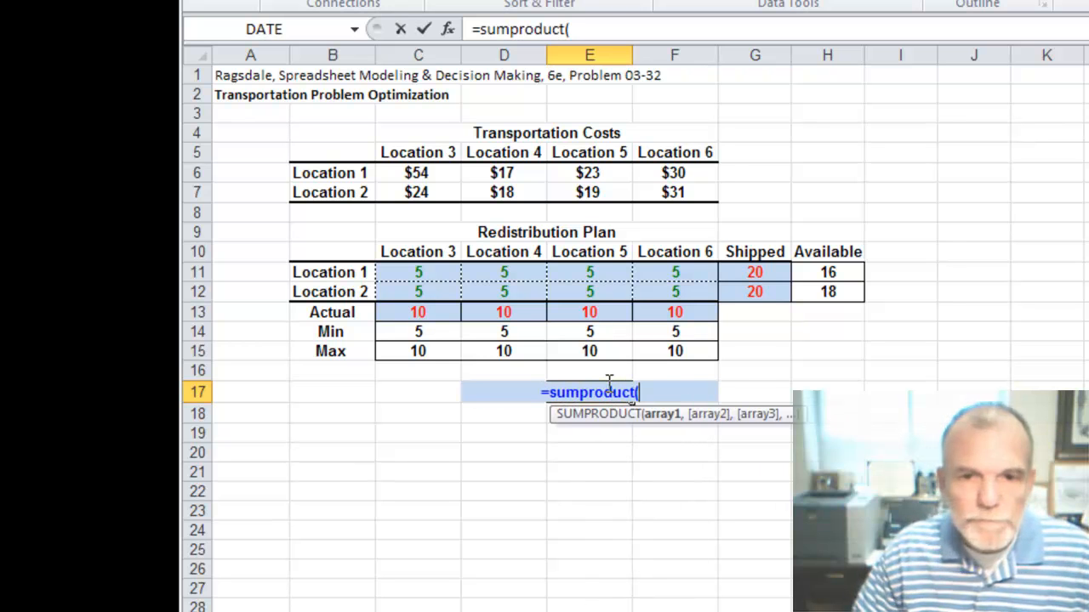
Complete =SUMPRODUCT(C6:F7,C11:F12) with costs and shipments as arrays, giving $1,080
drag(419, 174, 419, 193)
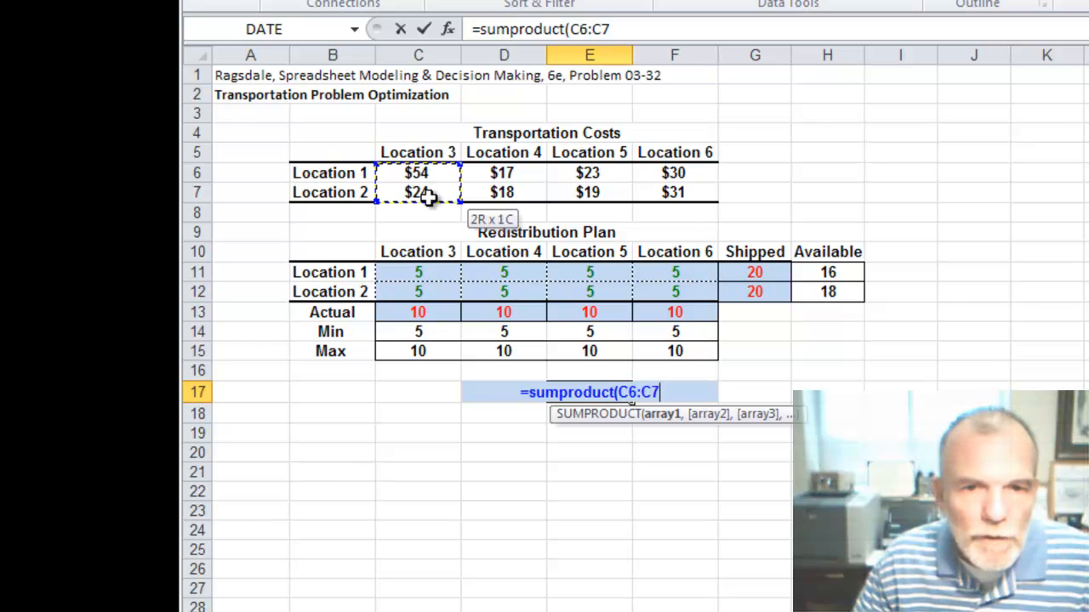
drag(418, 192, 673, 192)
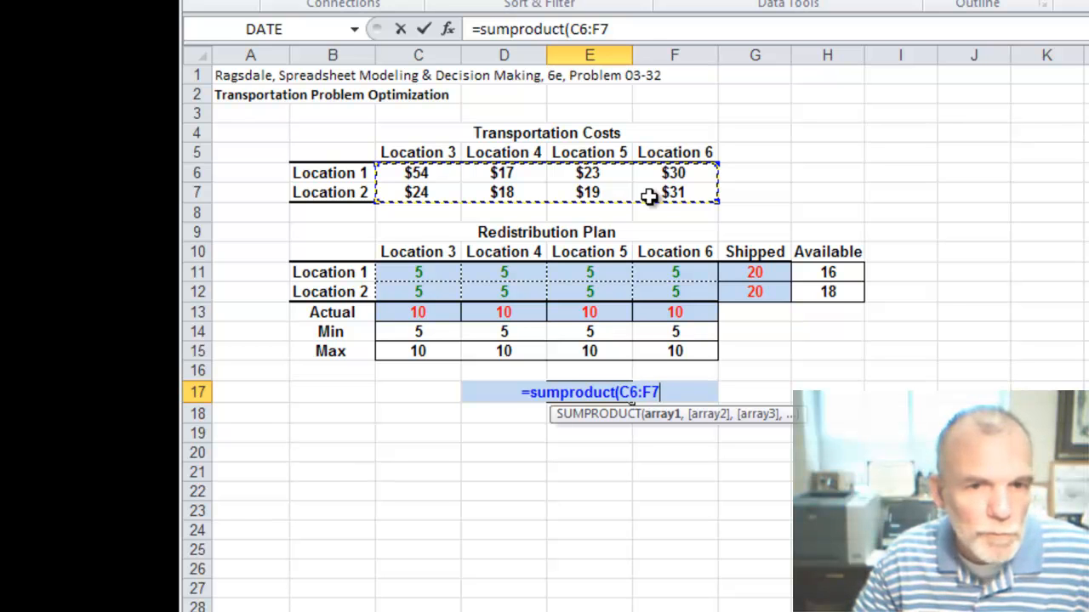
text(,)
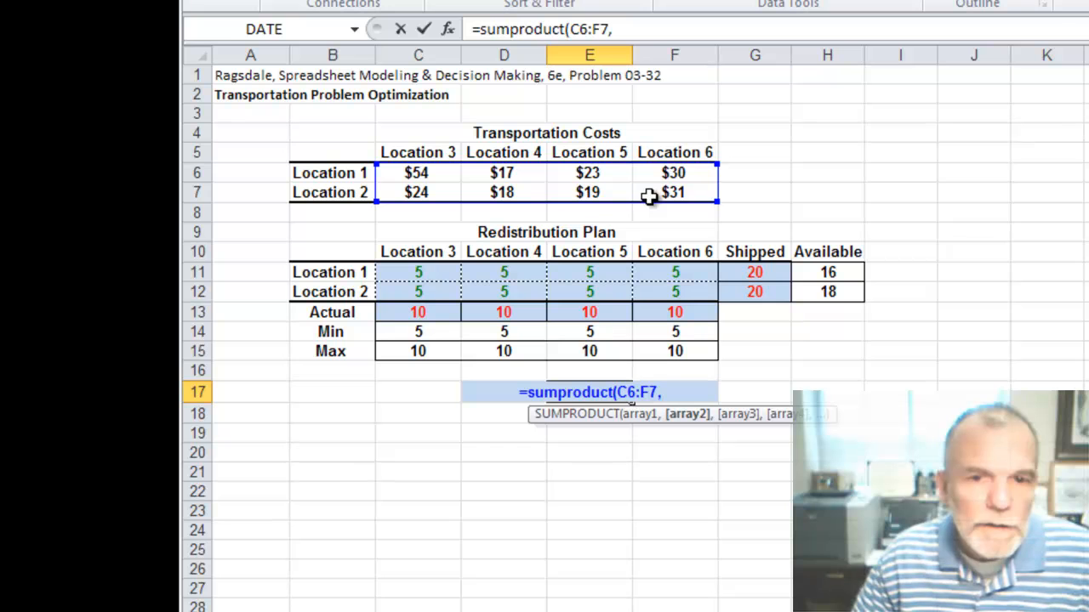
drag(419, 272, 419, 291)
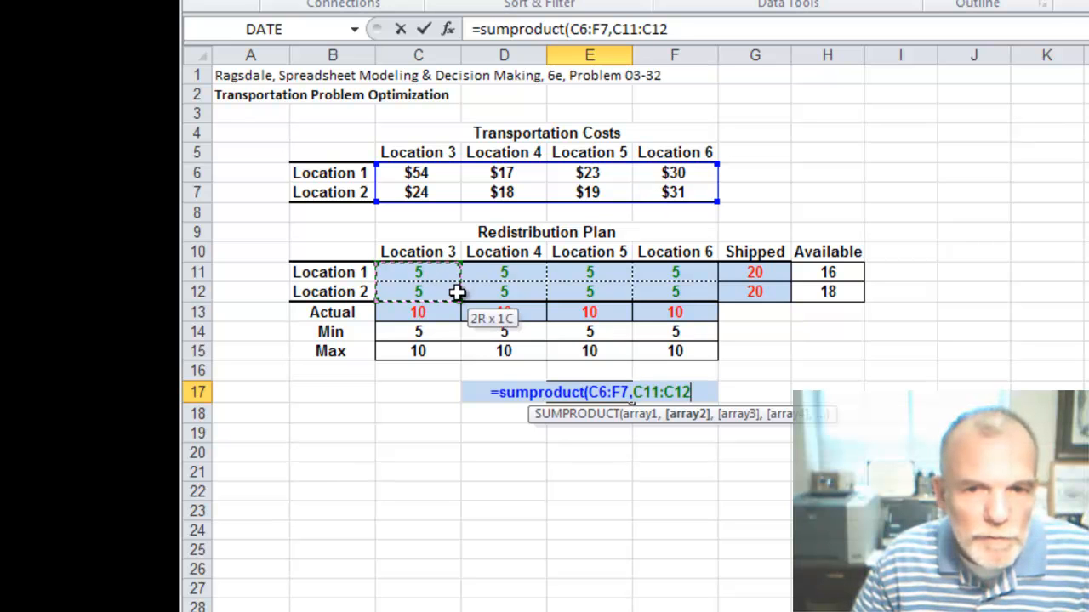
drag(418, 272, 673, 291)
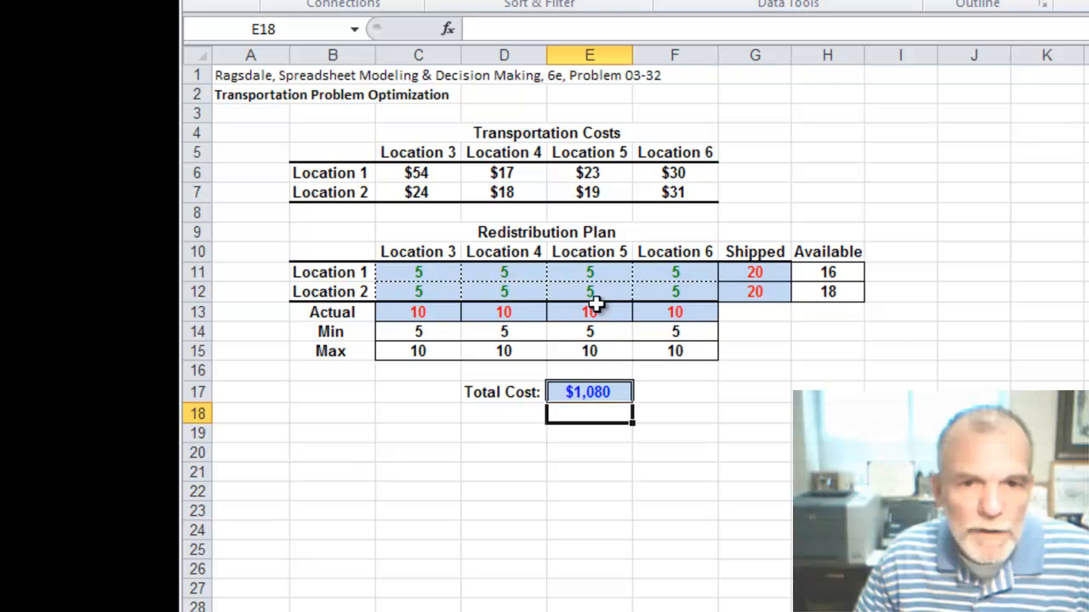
mouse_move(632, 434)
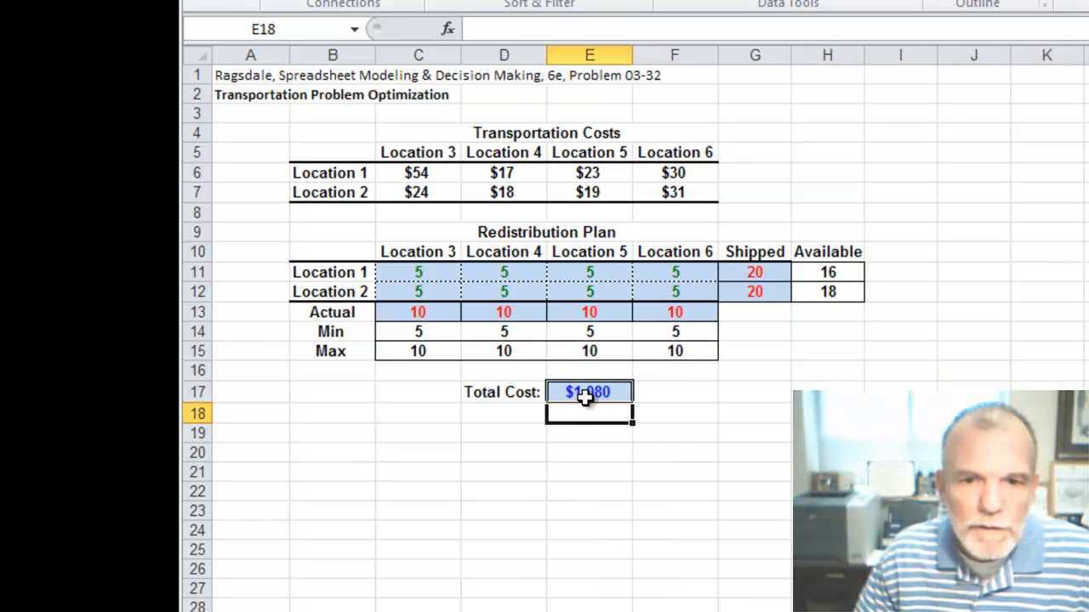
Set Solver to minimize E17 by changing shipment cells C11:F12, then begin a constraint
click(589, 392)
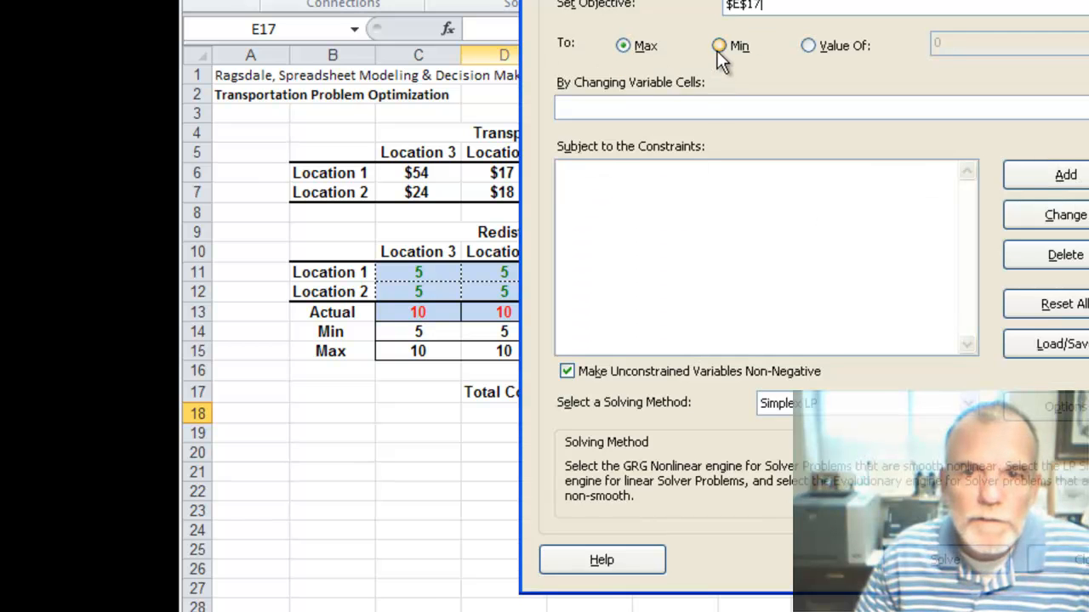
click(718, 45)
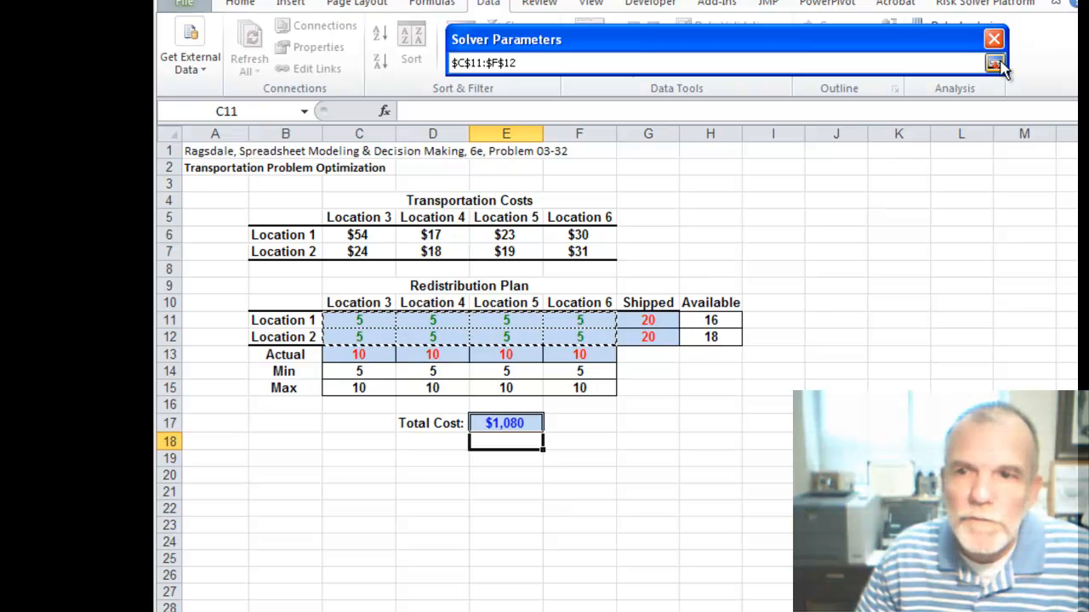
click(993, 65)
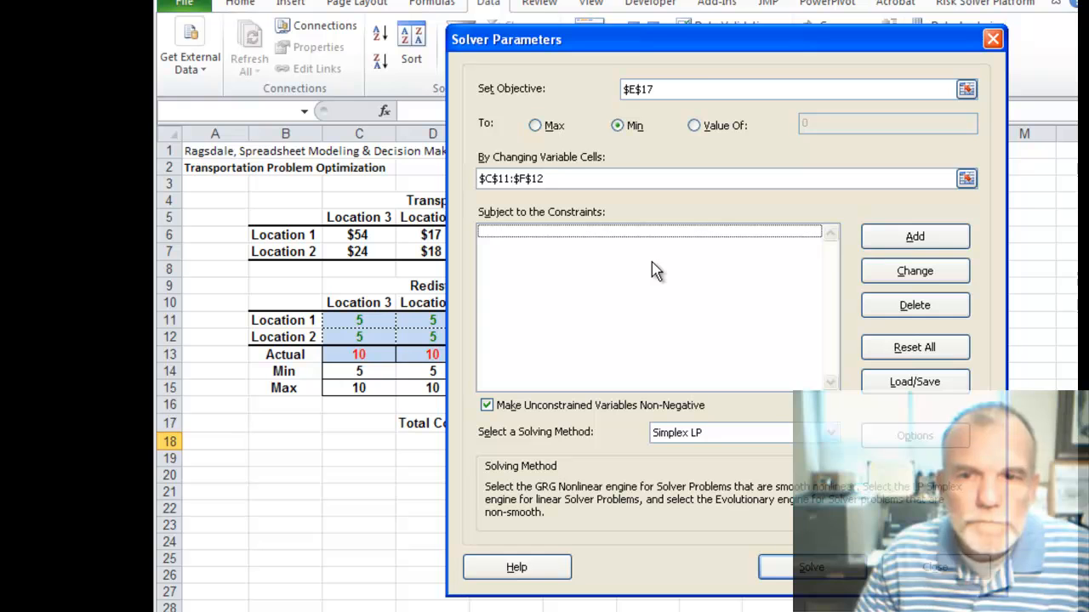
click(915, 236)
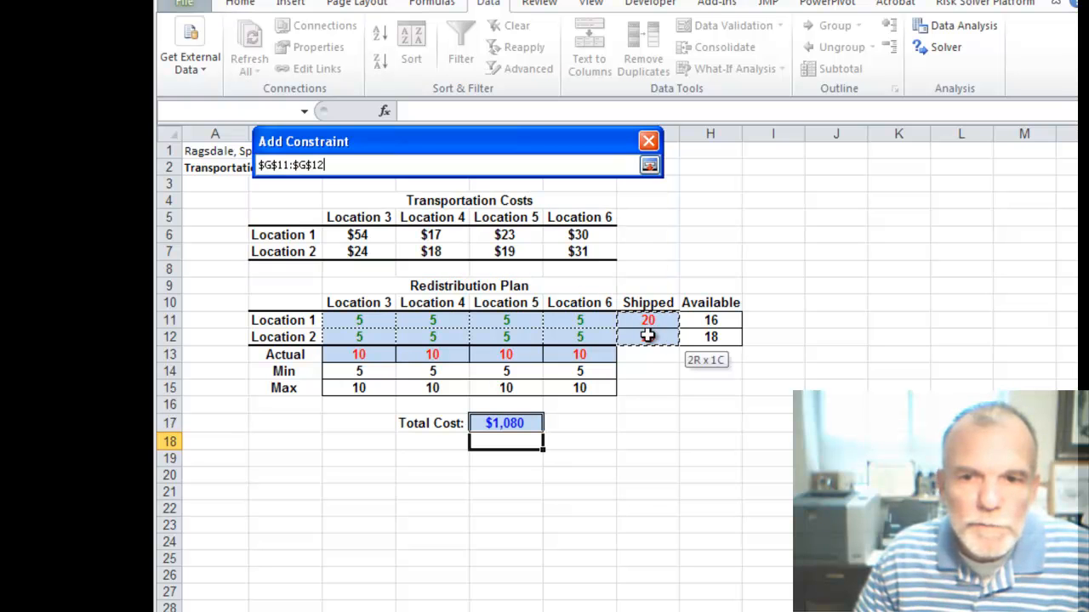
Add constraints G11:G12 = H11:H12 and C13:F13 between Min C14:F14 and Max C15:F15
click(480, 204)
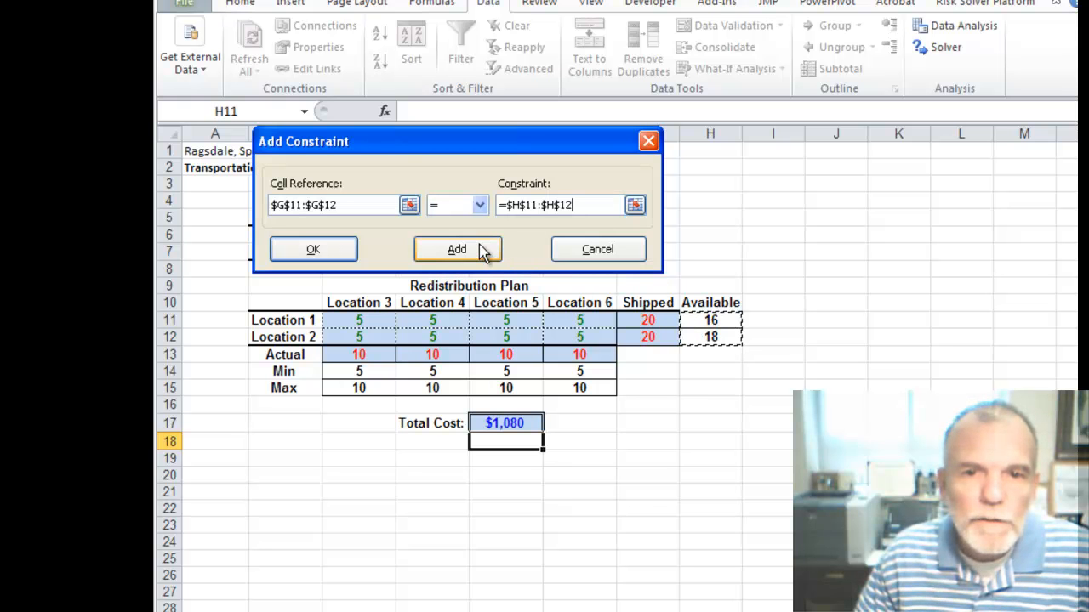
click(456, 248)
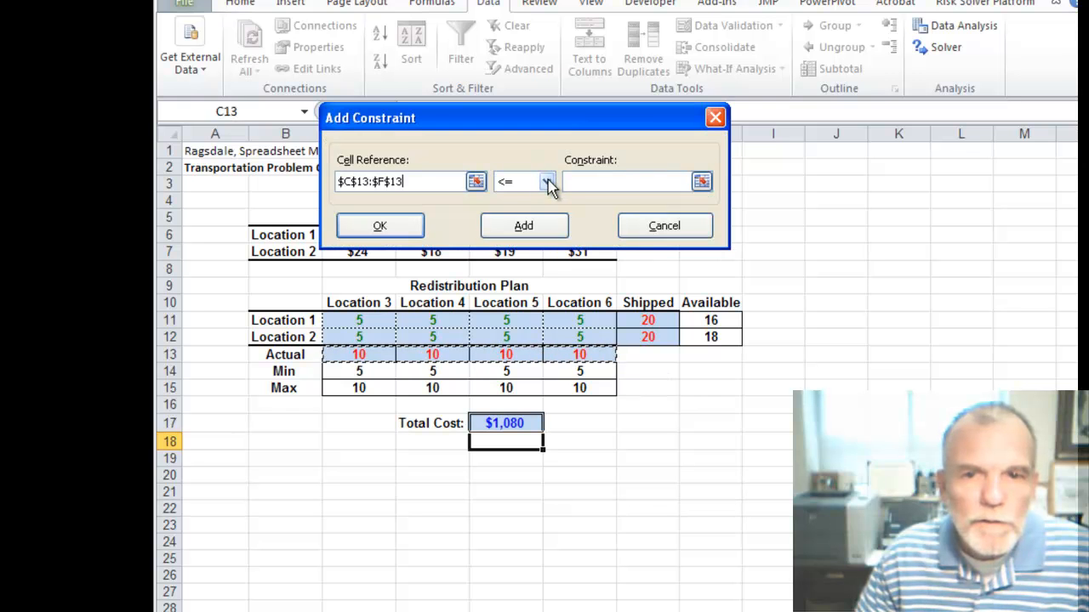
click(546, 180)
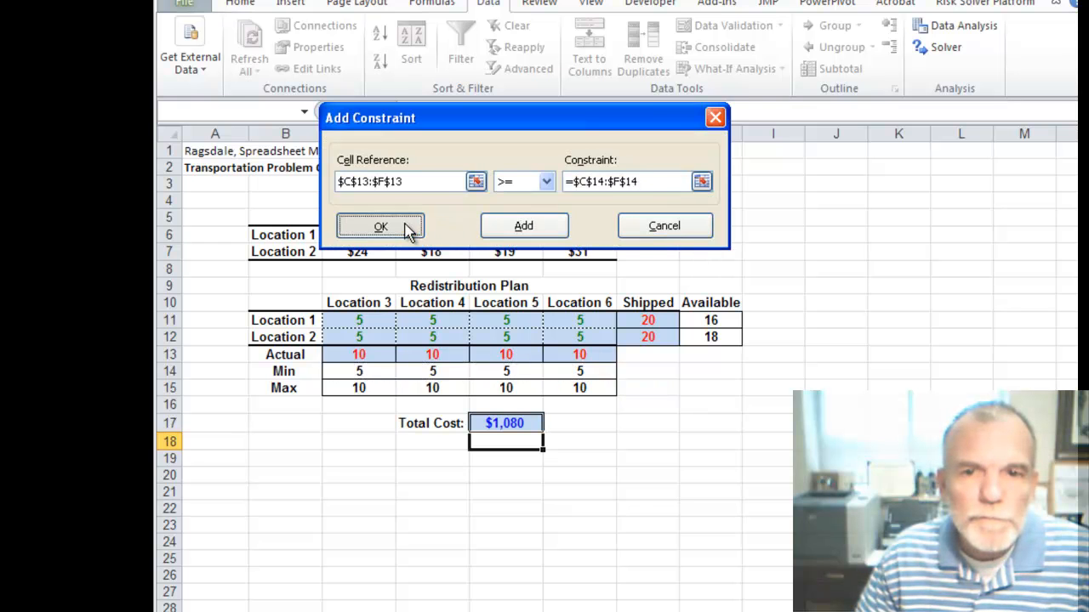
click(381, 226)
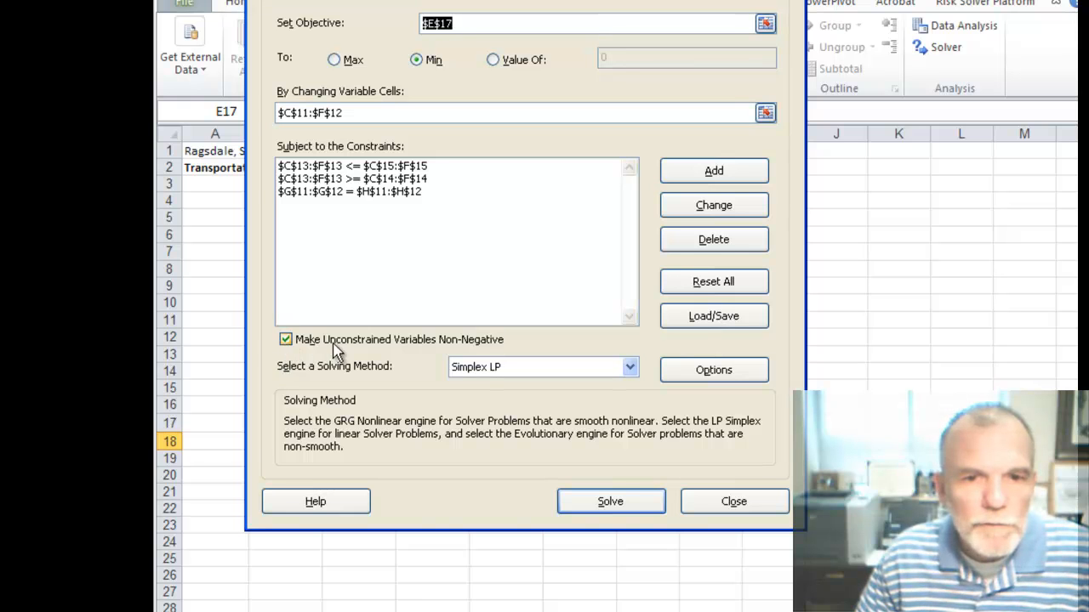
mouse_move(436, 355)
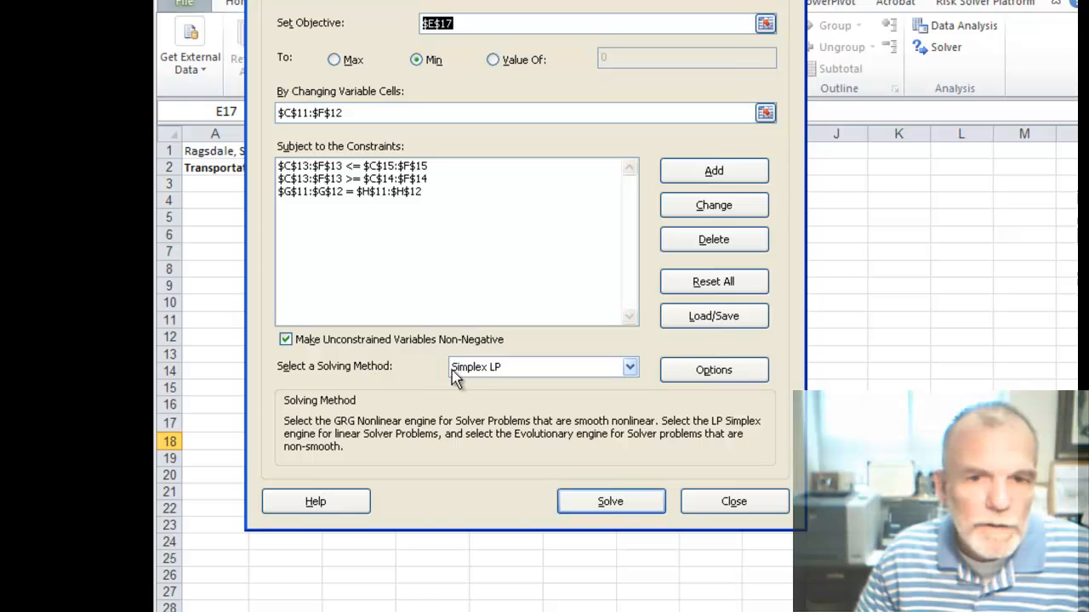
mouse_move(483, 381)
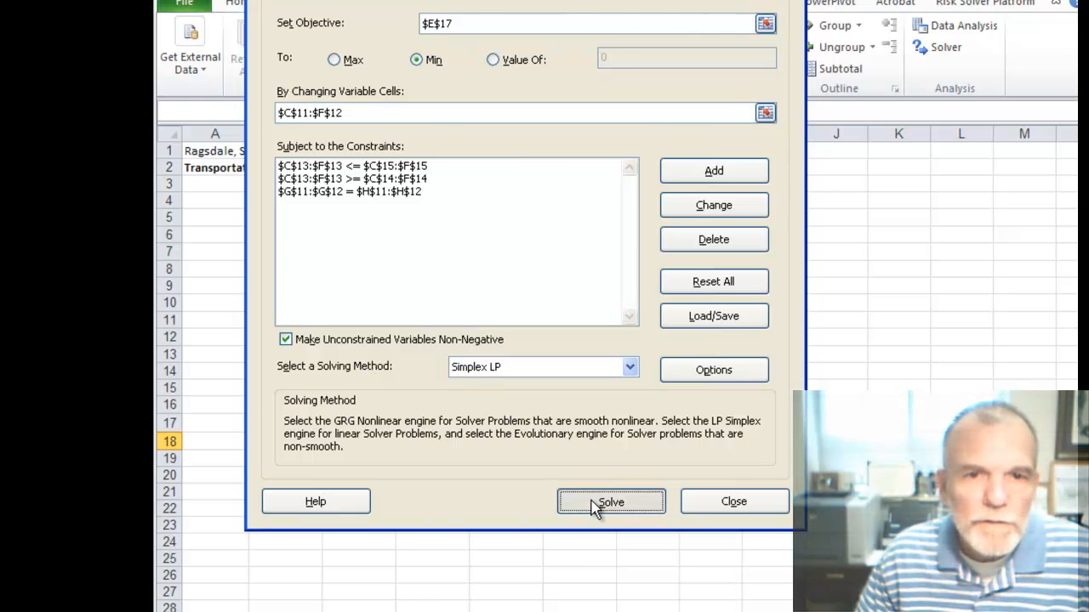
Solve the model with Simplex LP, getting a solution-found report
click(609, 500)
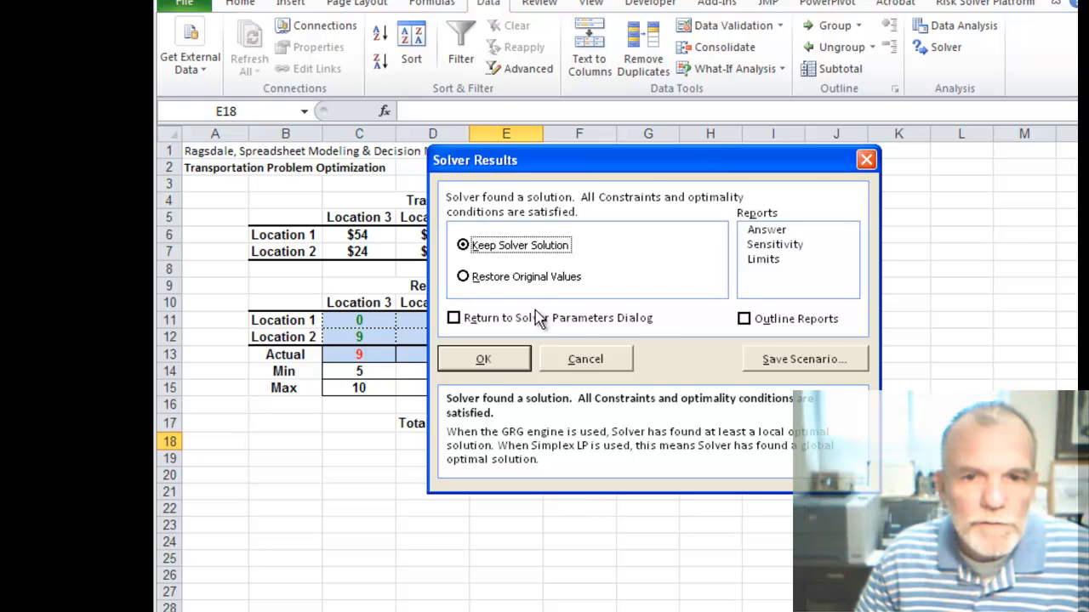
Keep the Solver solution, cutting Total Cost to $730
click(483, 357)
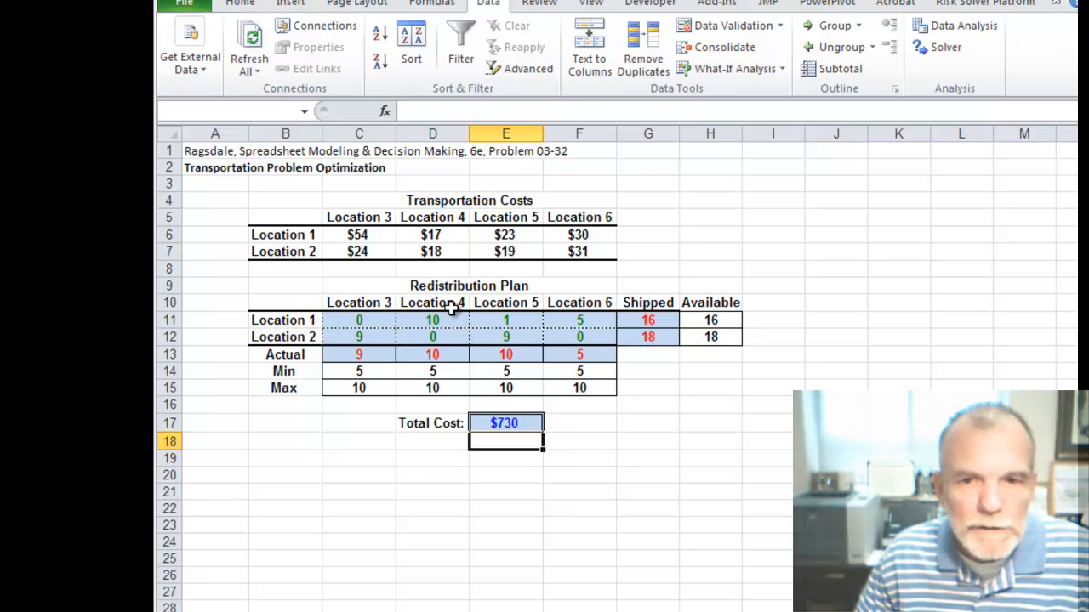
mouse_move(422, 320)
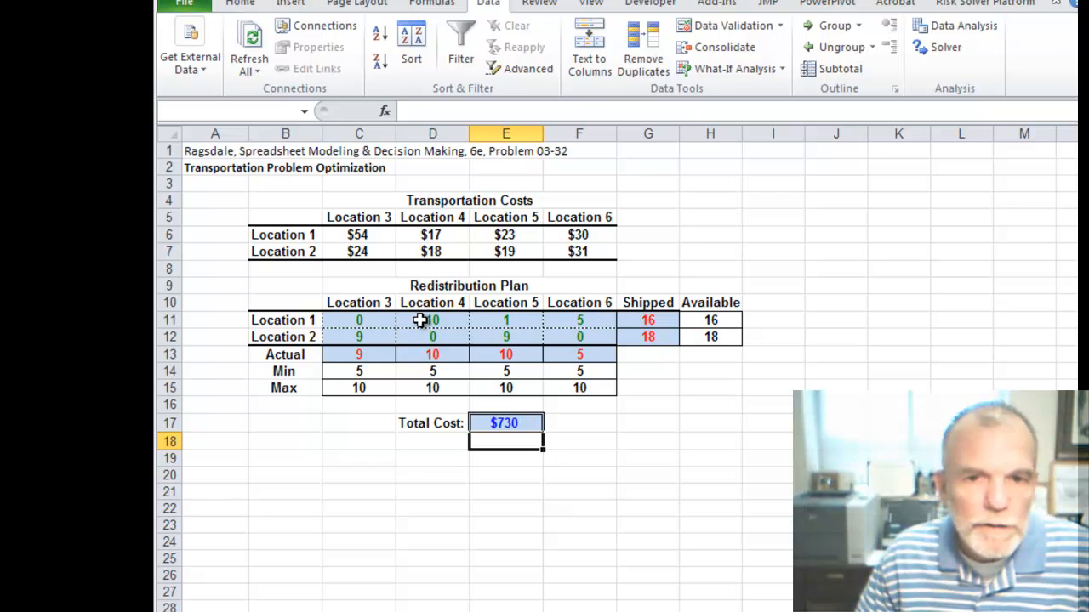
mouse_move(535, 323)
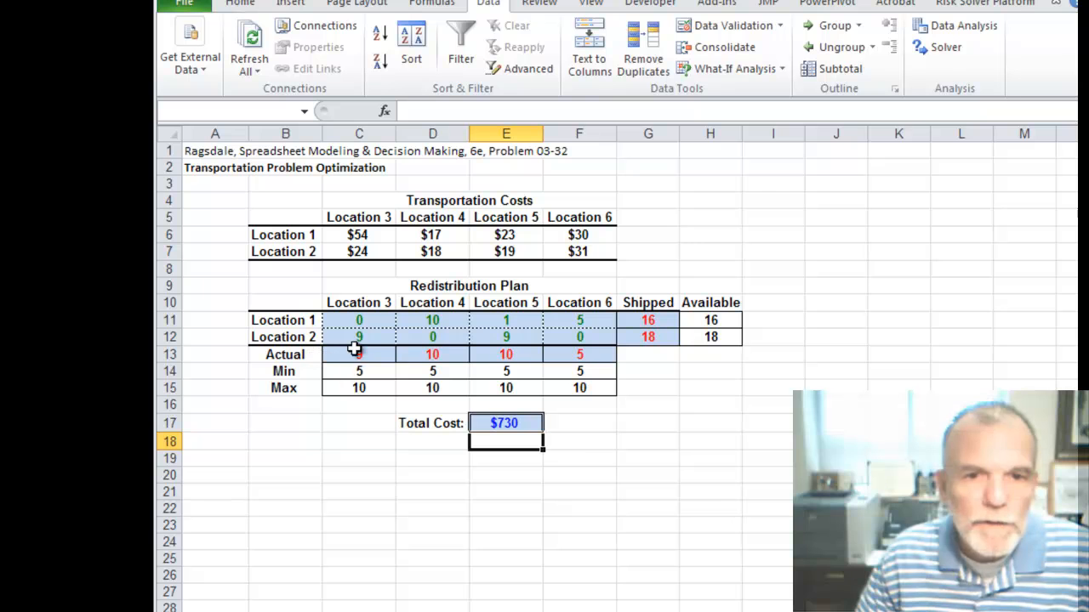
mouse_move(507, 337)
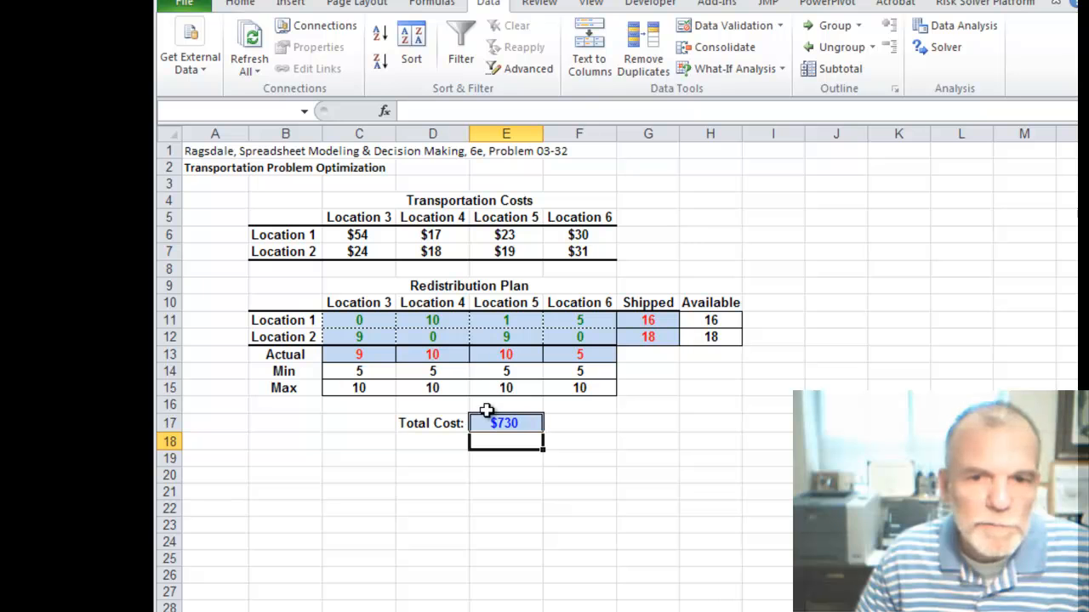
mouse_move(632, 490)
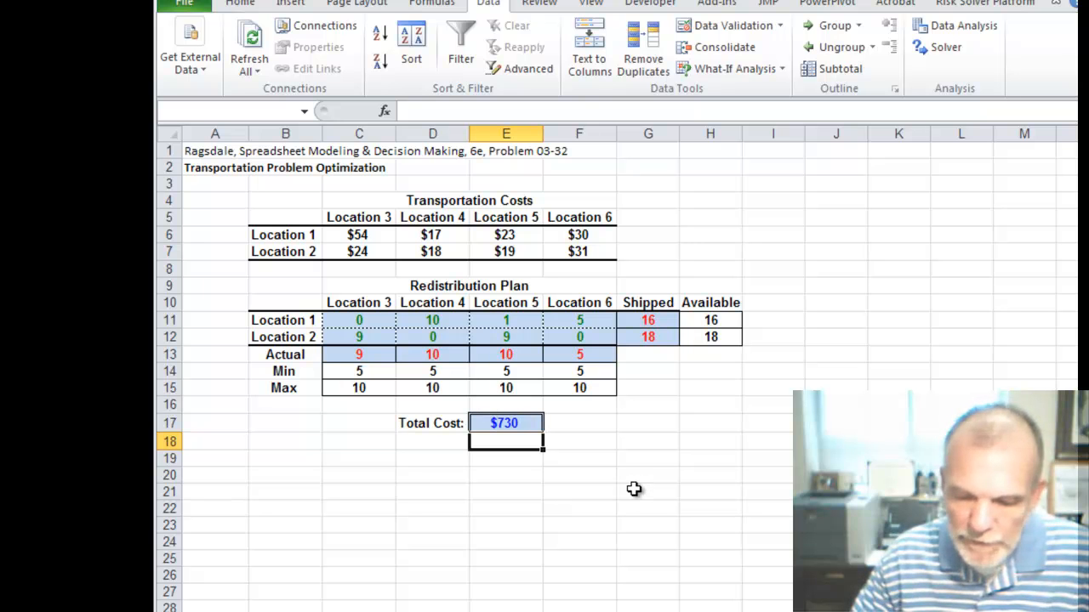